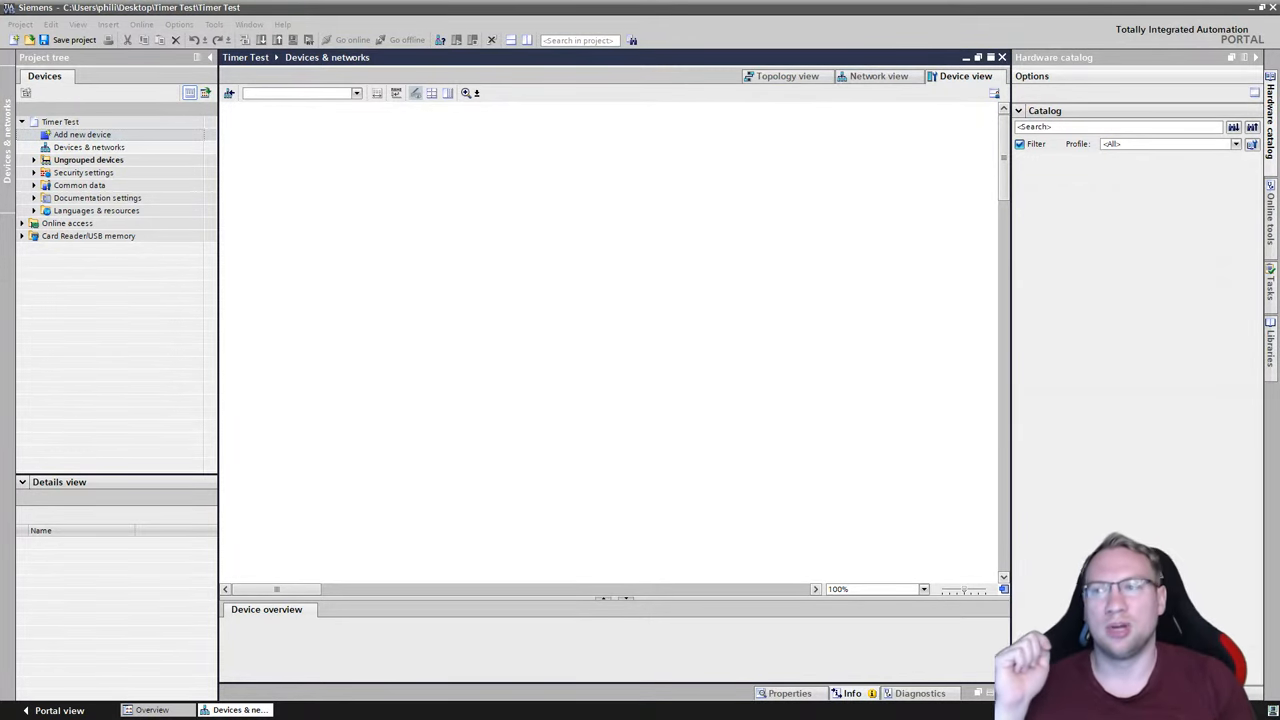
# Step: Add a CPU 1516-3 PN/DP controller as PLC_1 to the Timer Test project
pyautogui.click(82, 134)
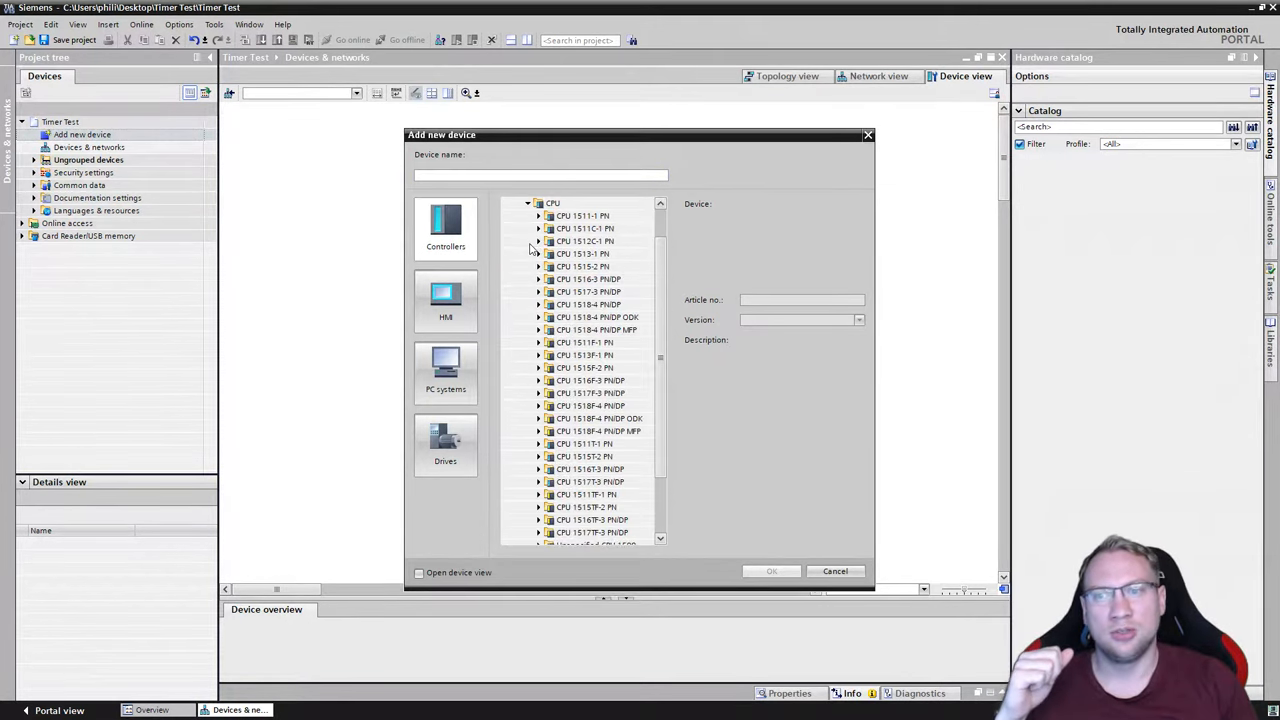
pyautogui.click(538, 279)
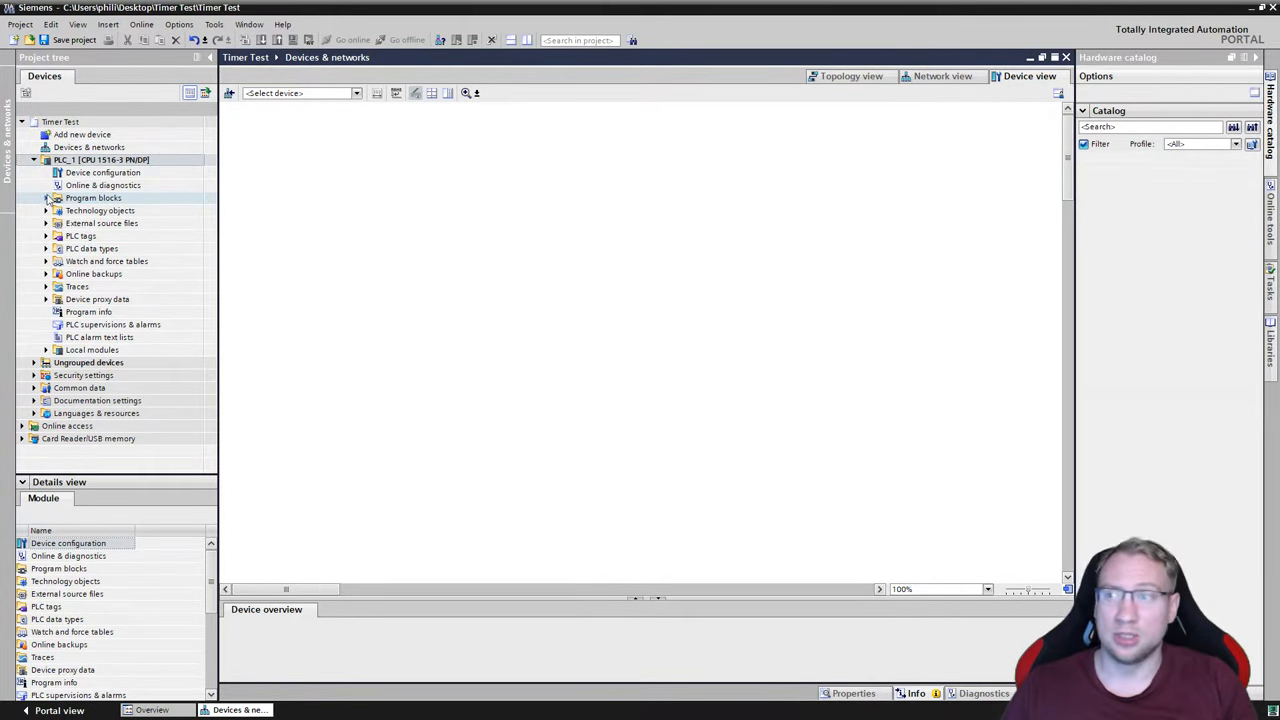
# Step: In PLC_1's CPU properties, enable the clock memory byte at address MB0
pyautogui.doubleClick(102, 172)
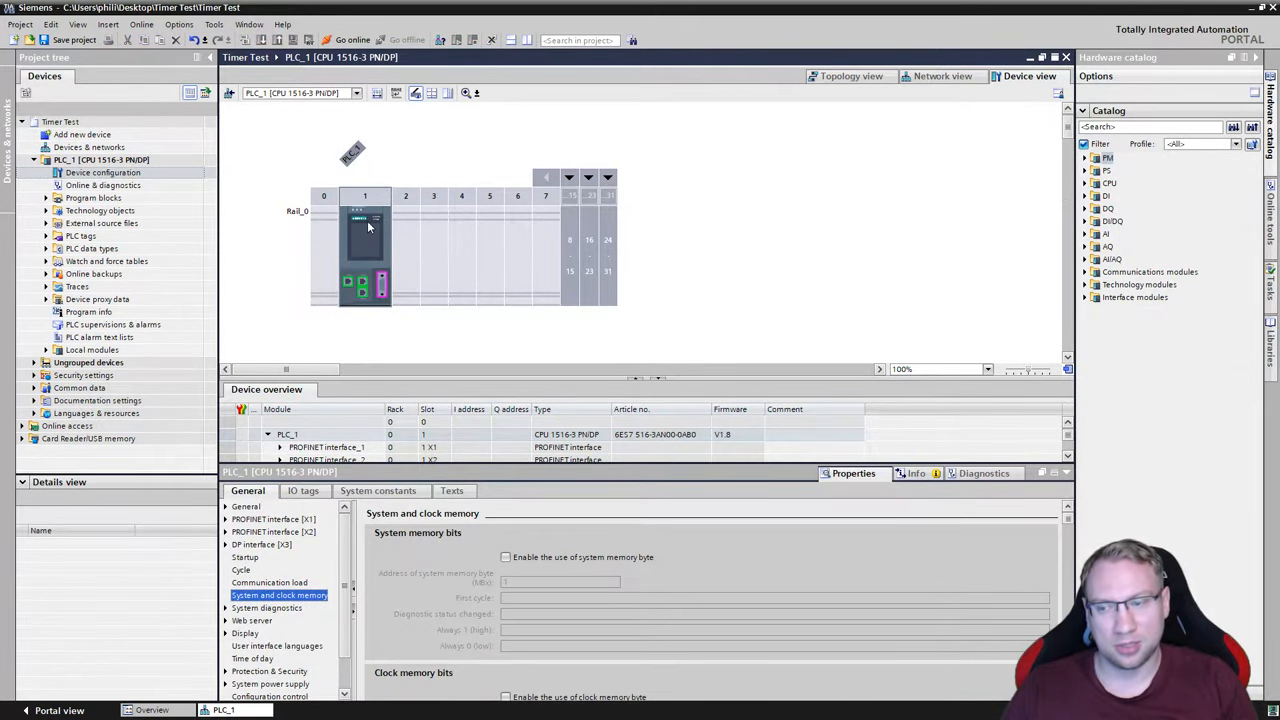
pyautogui.moveTo(368, 228)
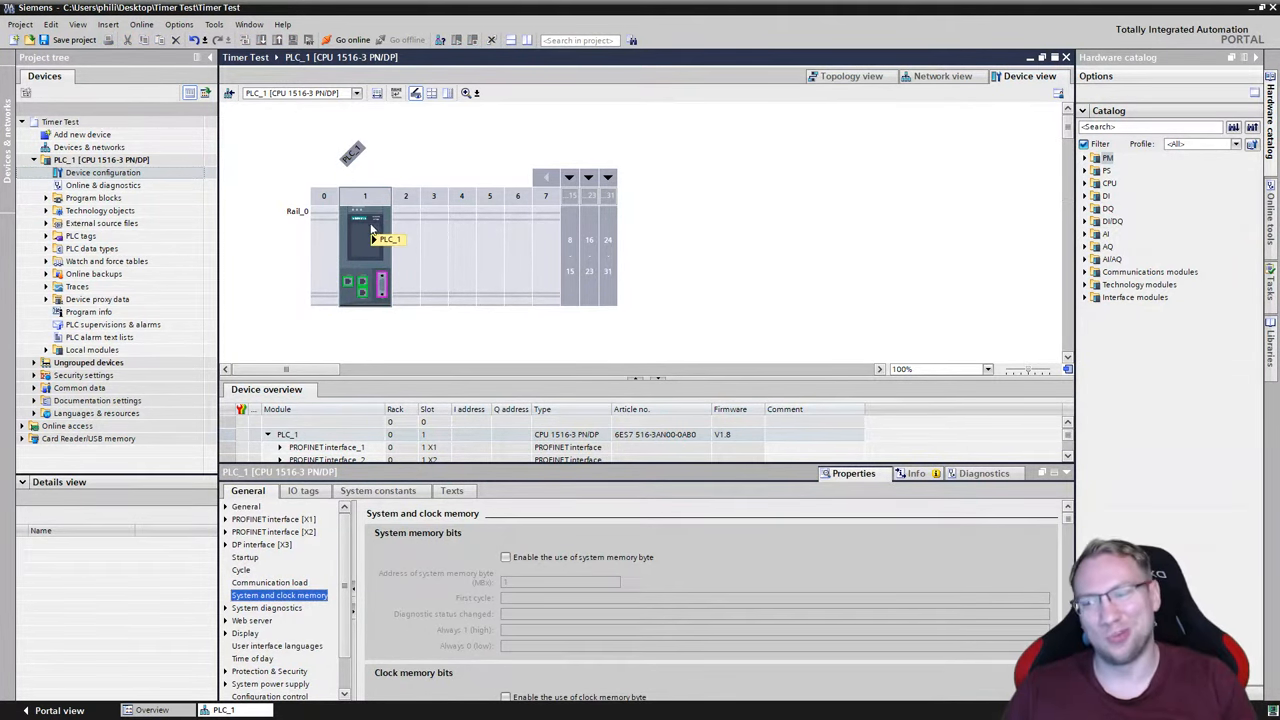
pyautogui.click(365, 245)
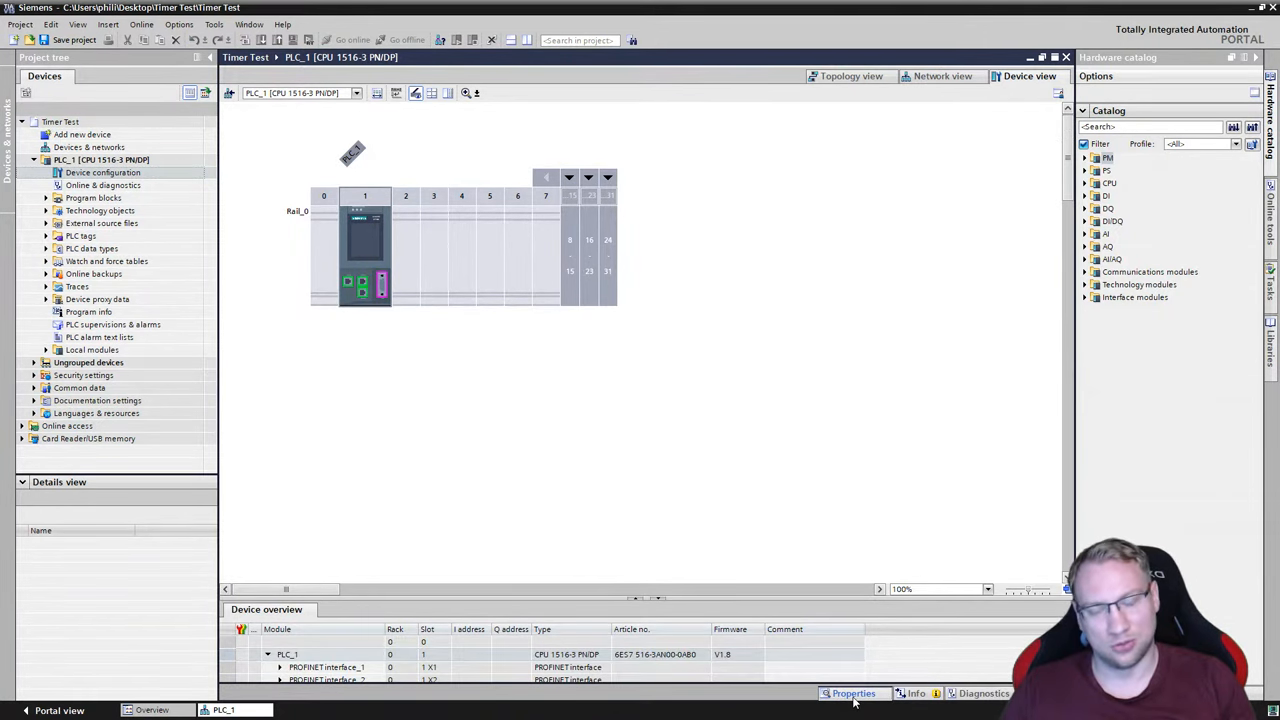
pyautogui.click(851, 693)
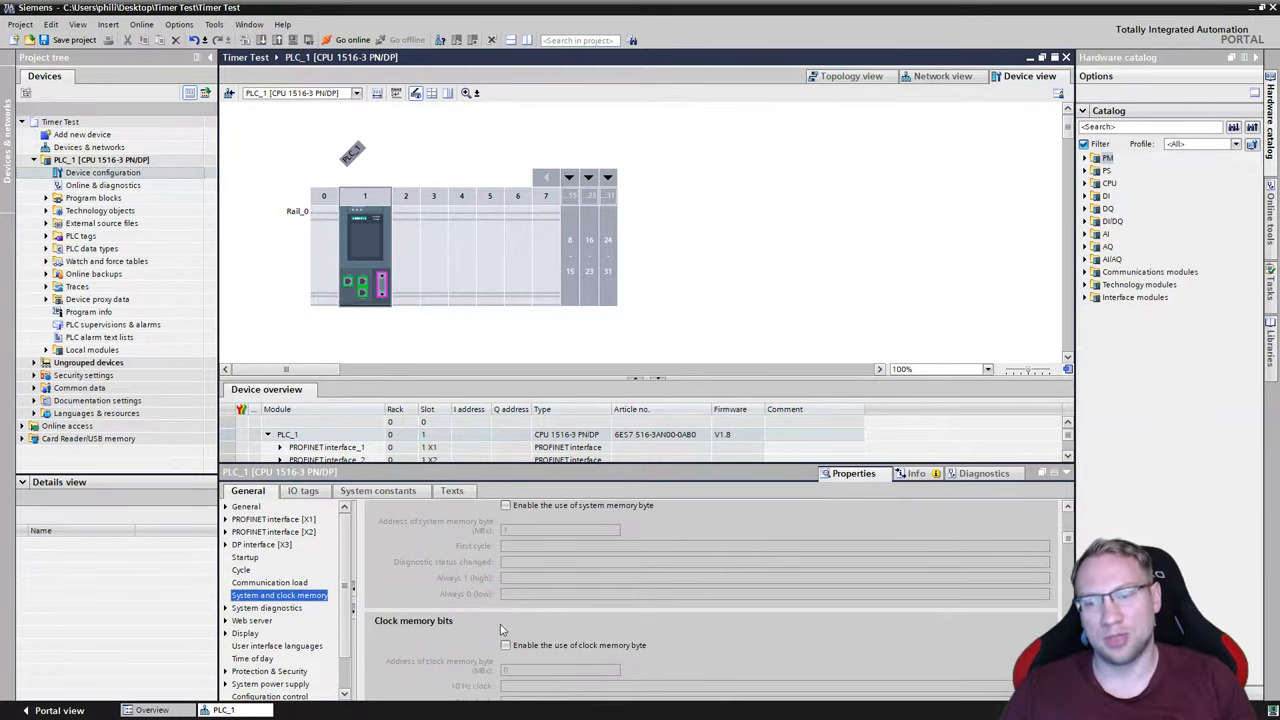
pyautogui.click(506, 588)
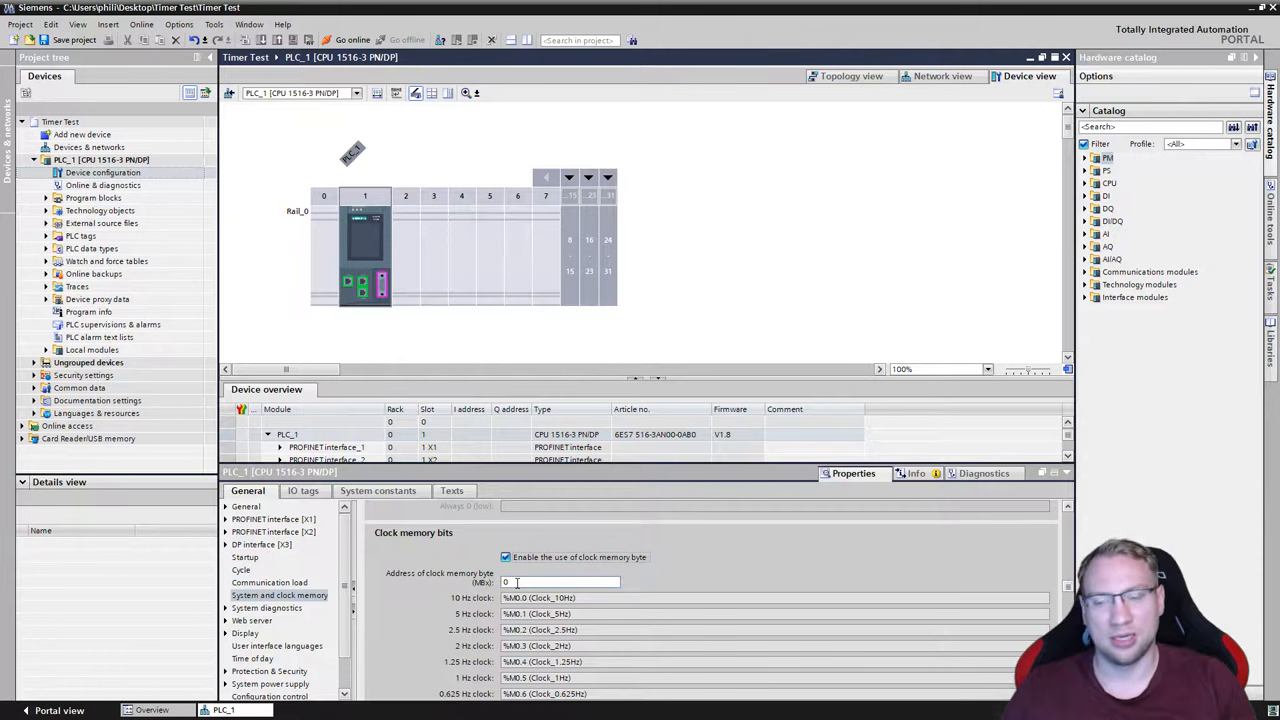
pyautogui.click(560, 582)
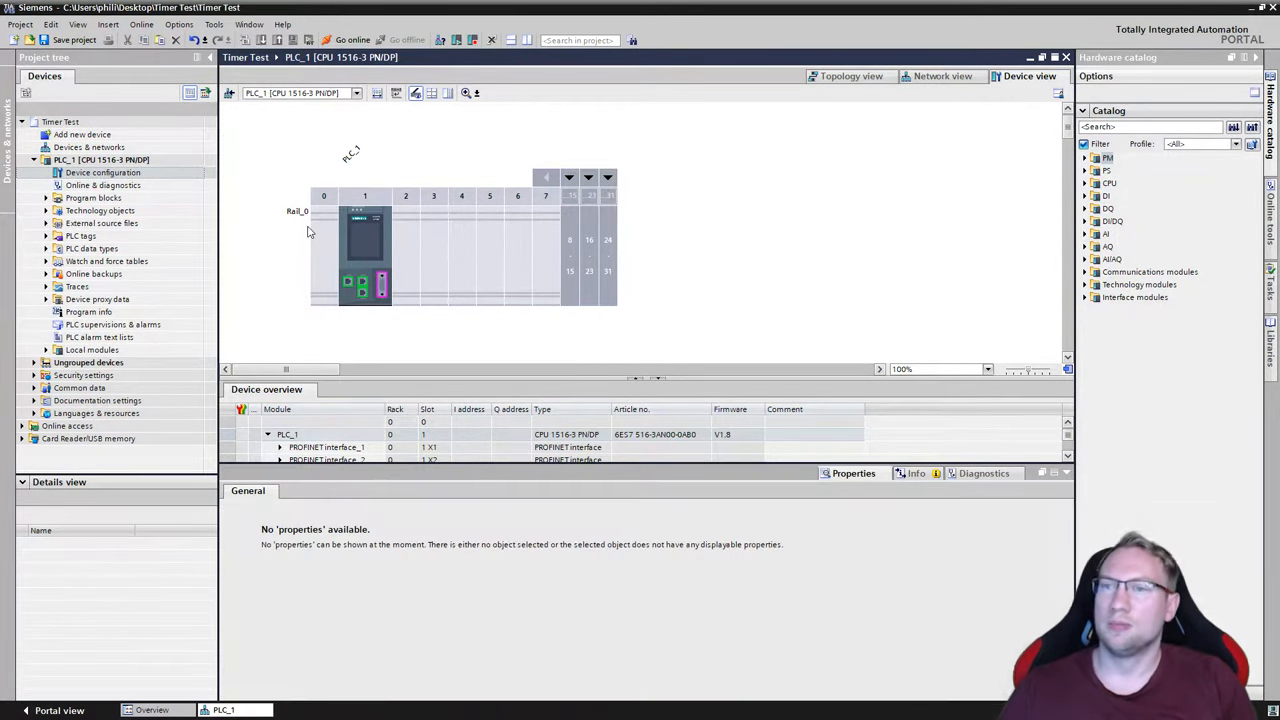
# Step: Open Main [OB1] and insert a CTU in Network 1 with instance DB1 'Count Seconds'
pyautogui.click(46, 197)
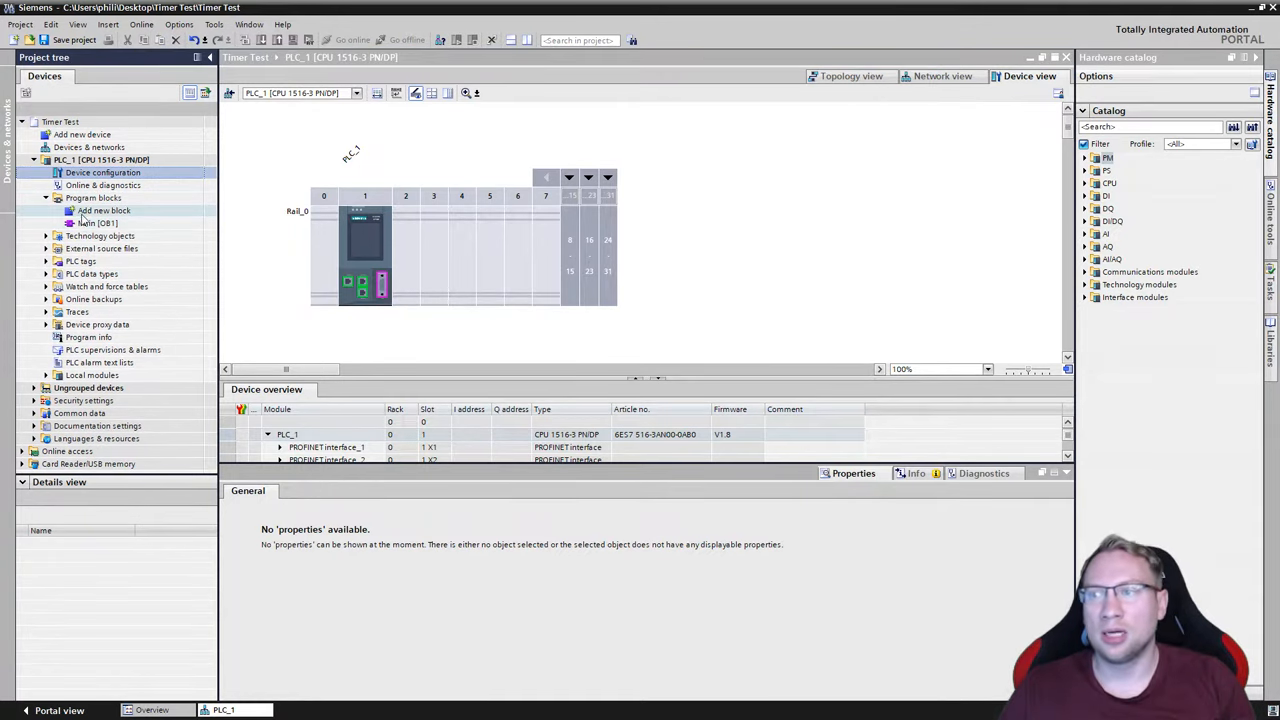
pyautogui.doubleClick(98, 223)
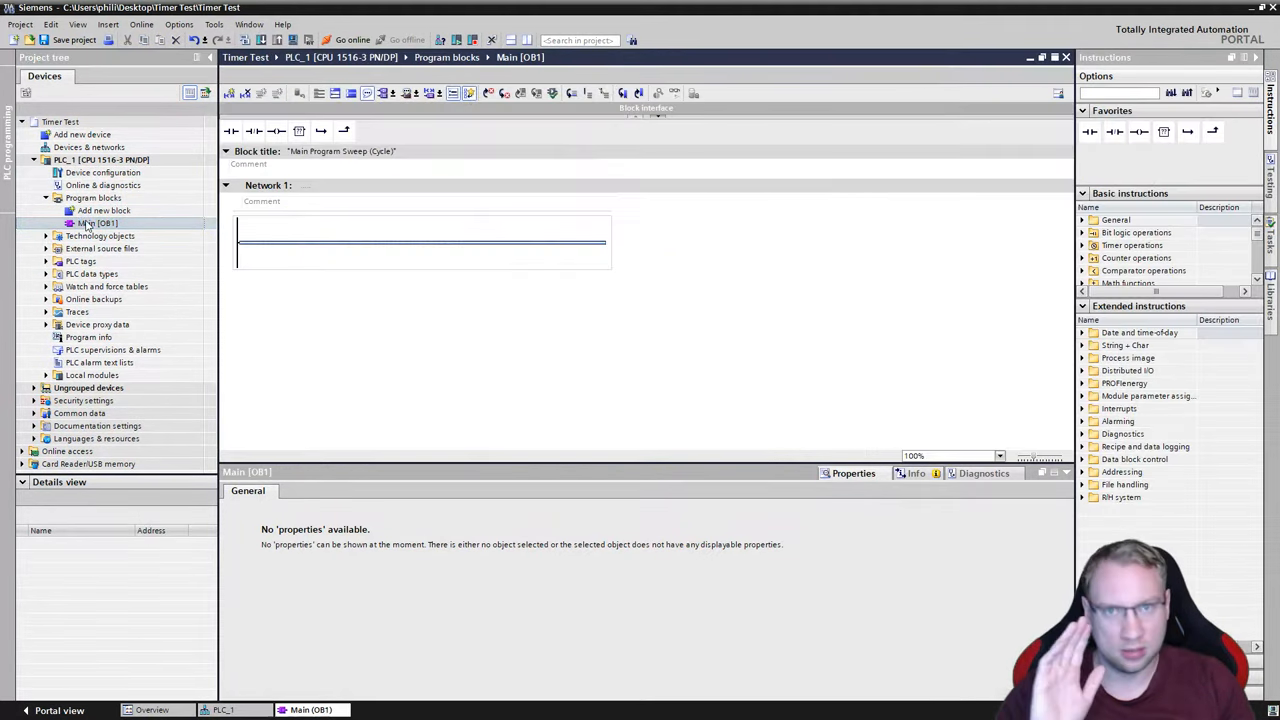
pyautogui.click(97, 222)
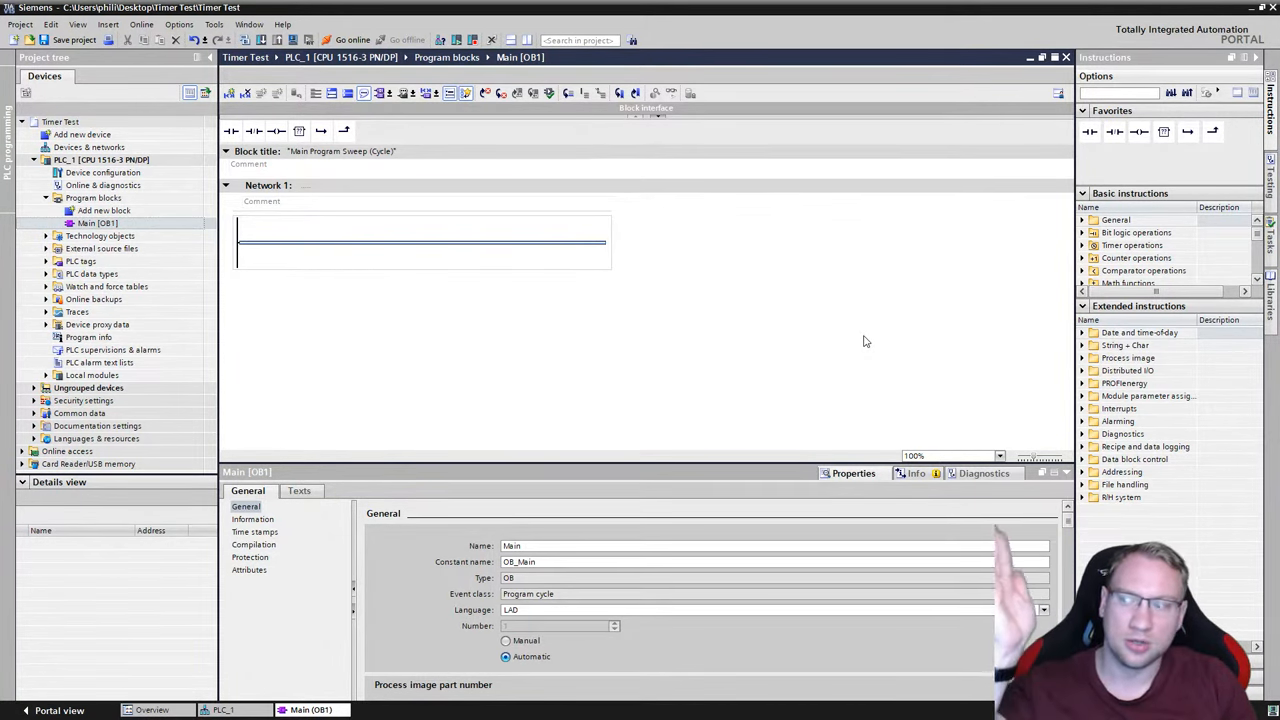
pyautogui.moveTo(1069, 265)
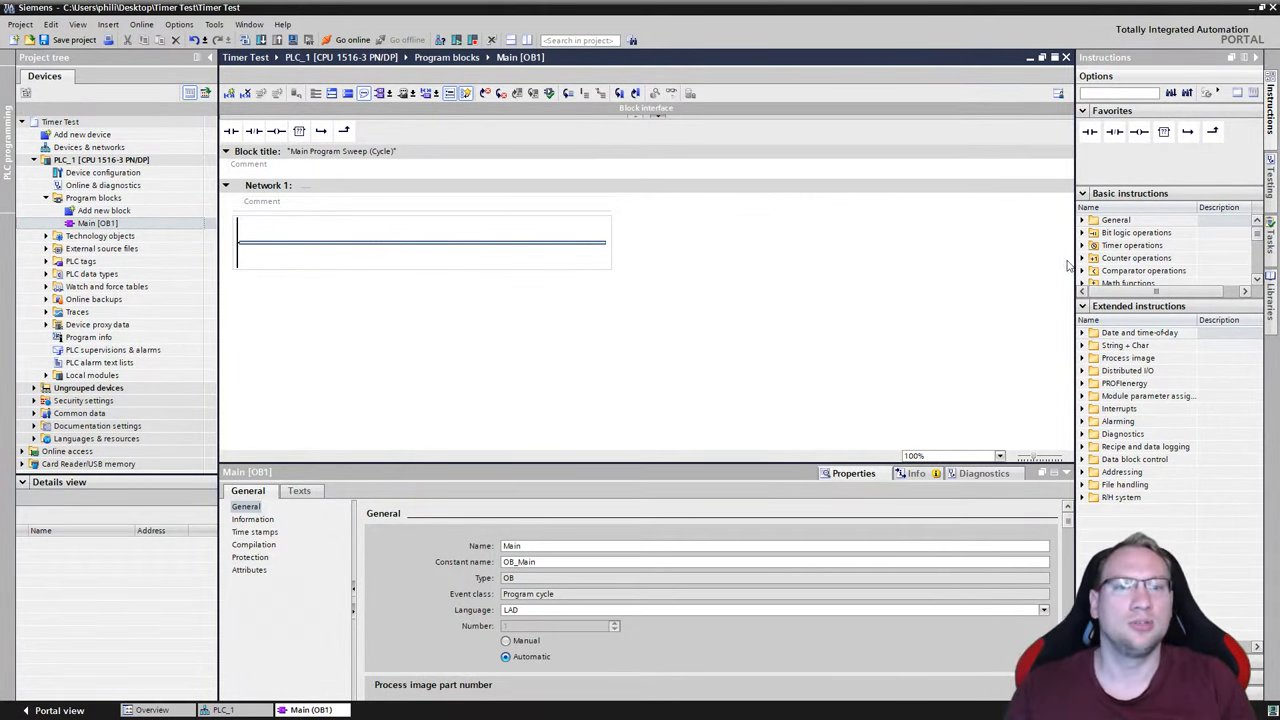
pyautogui.click(1135, 257)
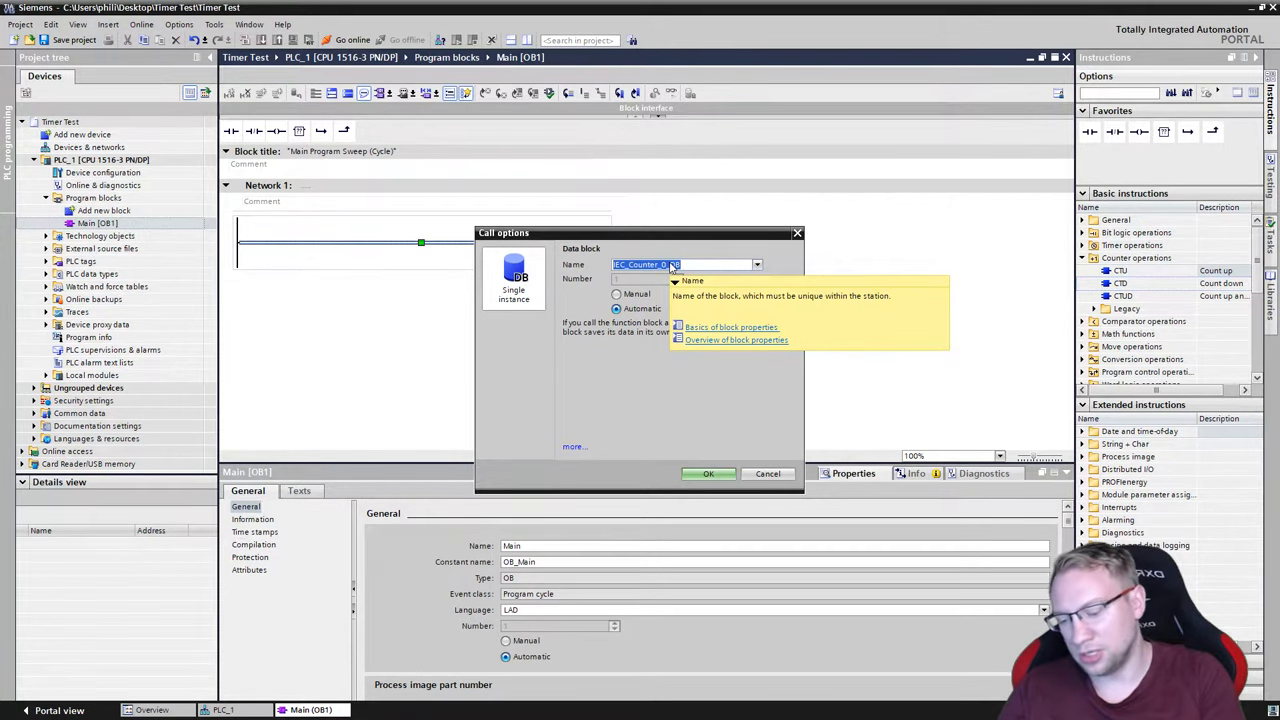
pyautogui.write('Count Seconds')
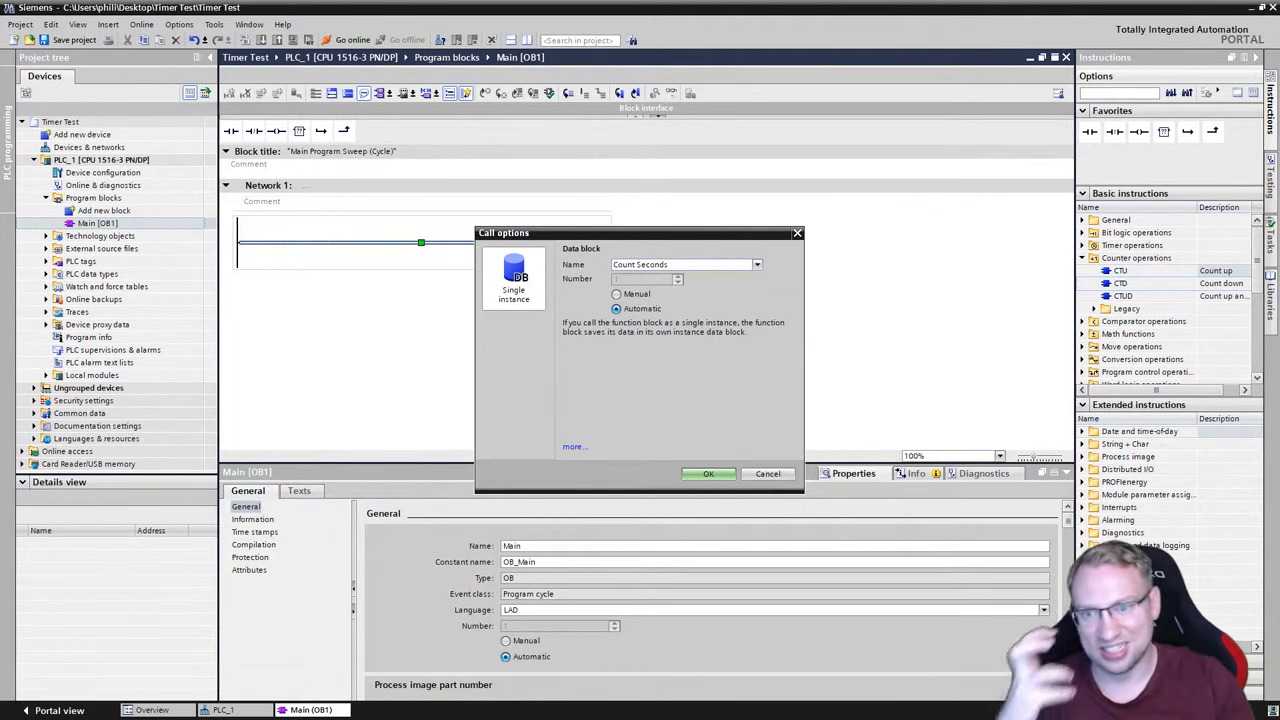
pyautogui.click(708, 473)
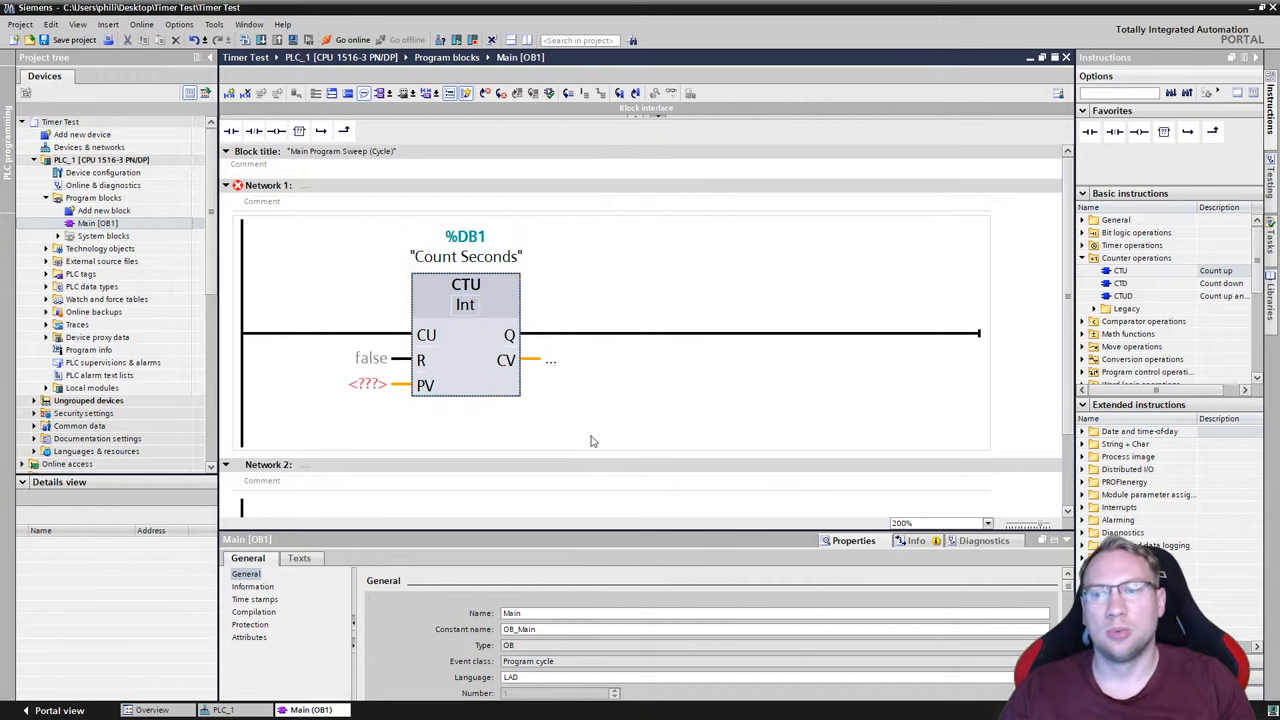
# Step: Set the counter's preset to 60 and its reset tag to %M10.0 'Reset'
pyautogui.click(367, 384)
pyautogui.write('60')
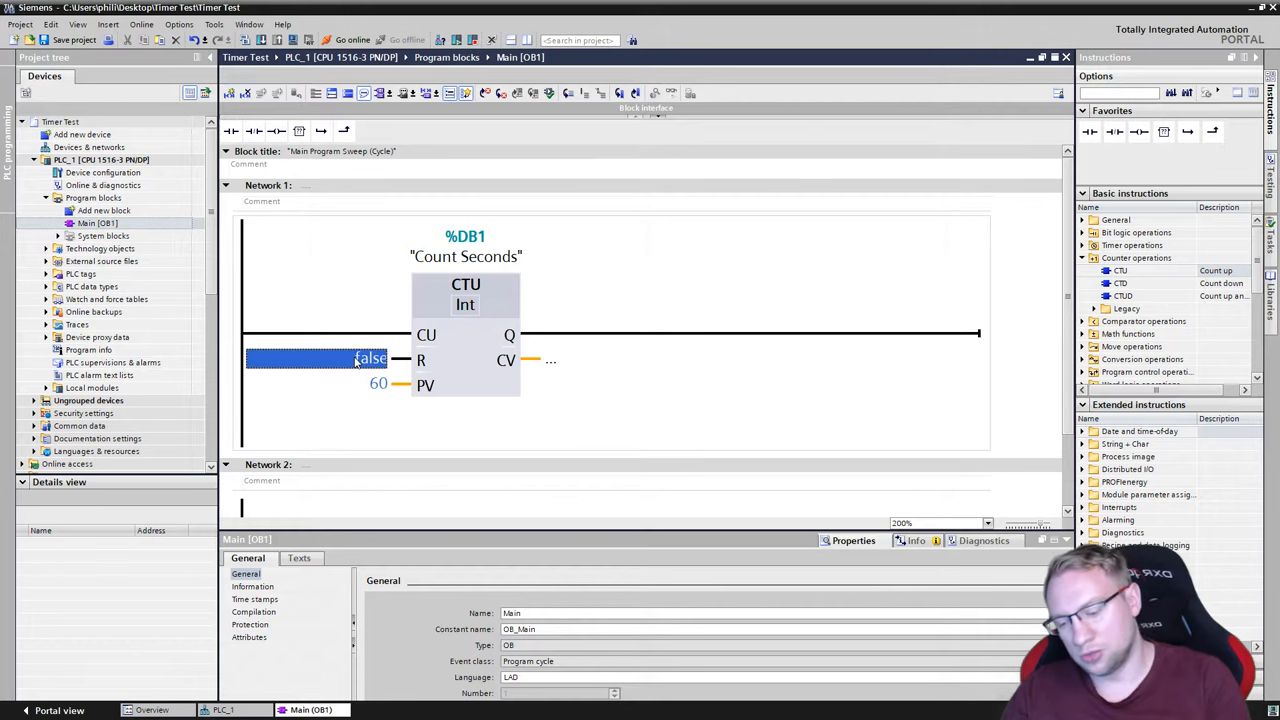
pyautogui.write('M')
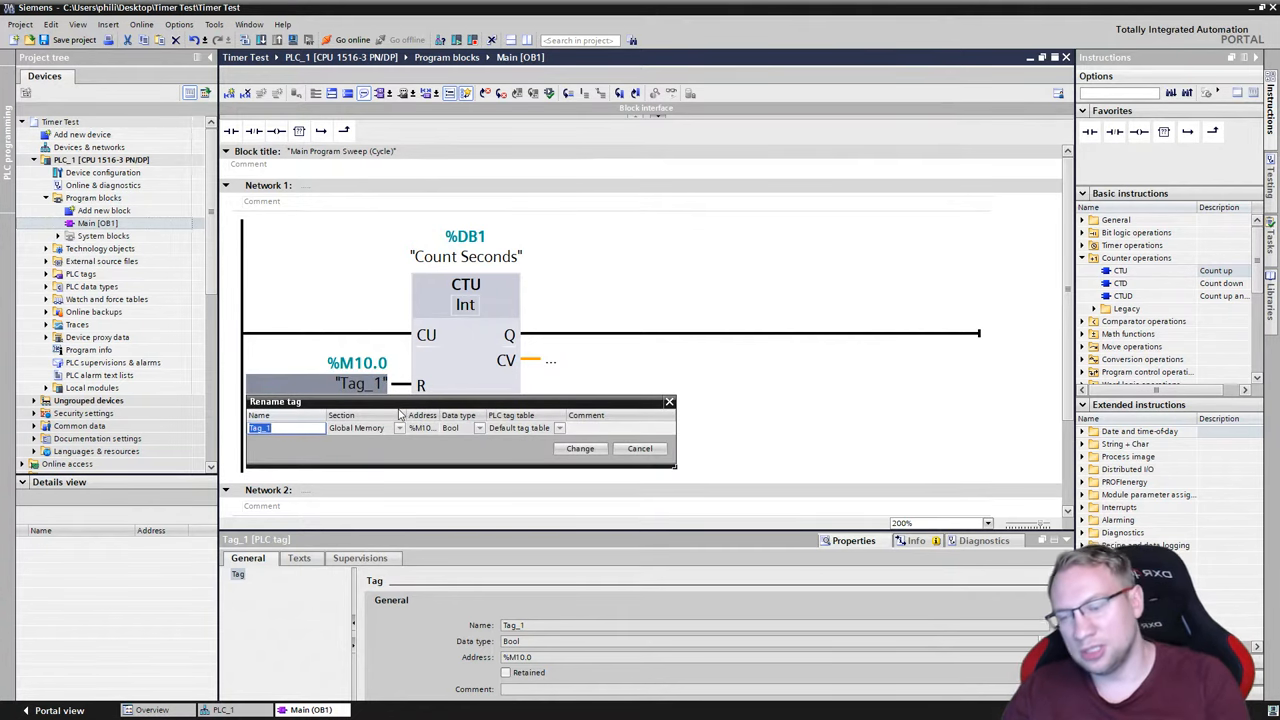
pyautogui.click(580, 448)
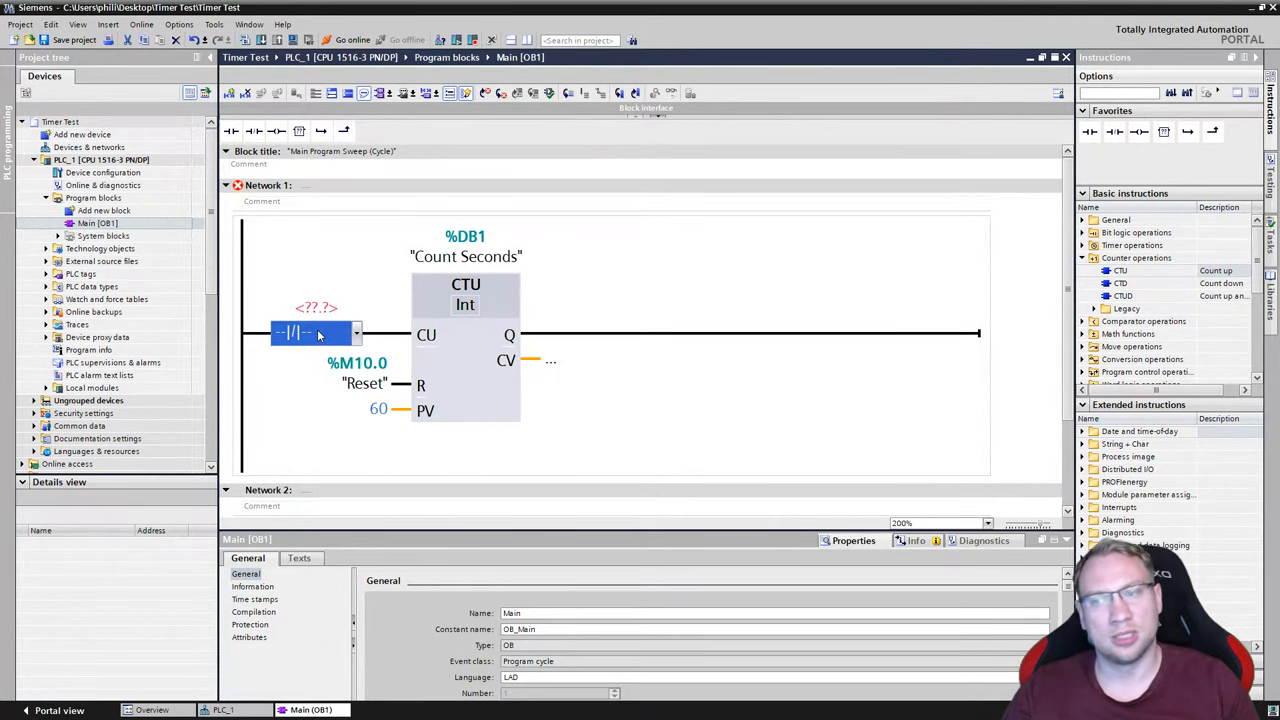
# Step: Make the CU contact normally open and assign it Clock_1Hz (%M0.5)
pyautogui.click(357, 333)
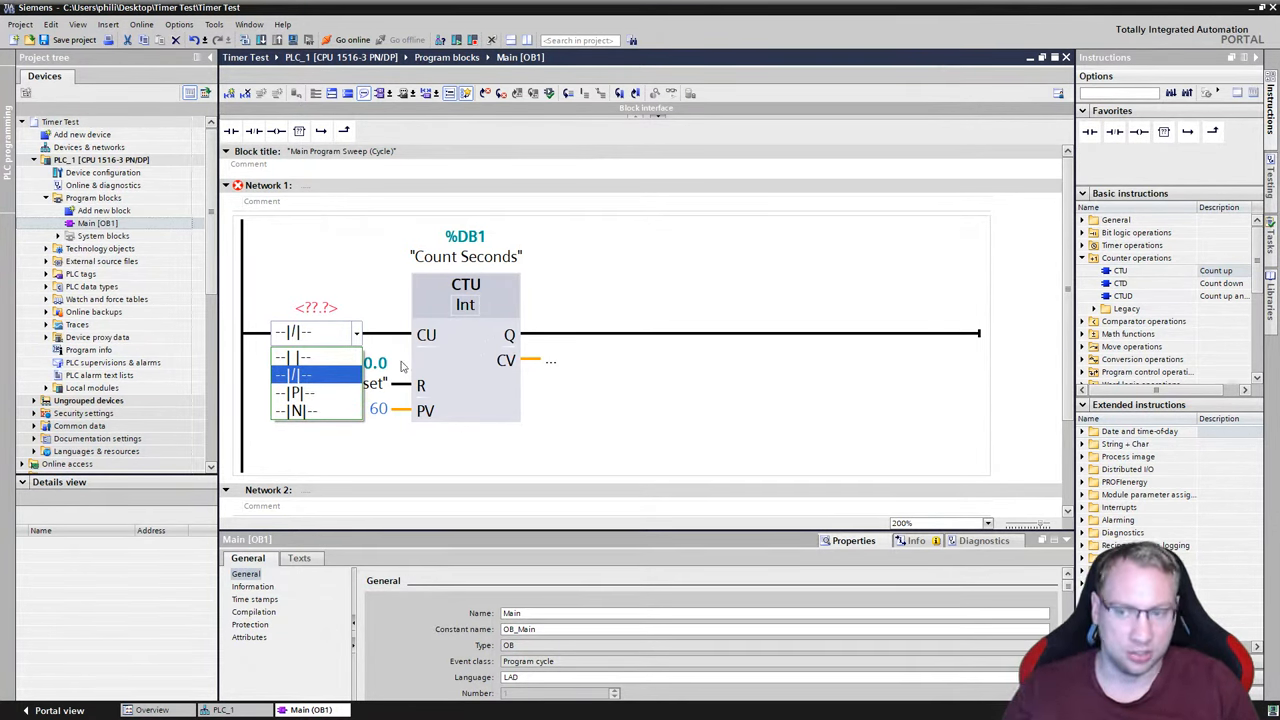
pyautogui.click(315, 357)
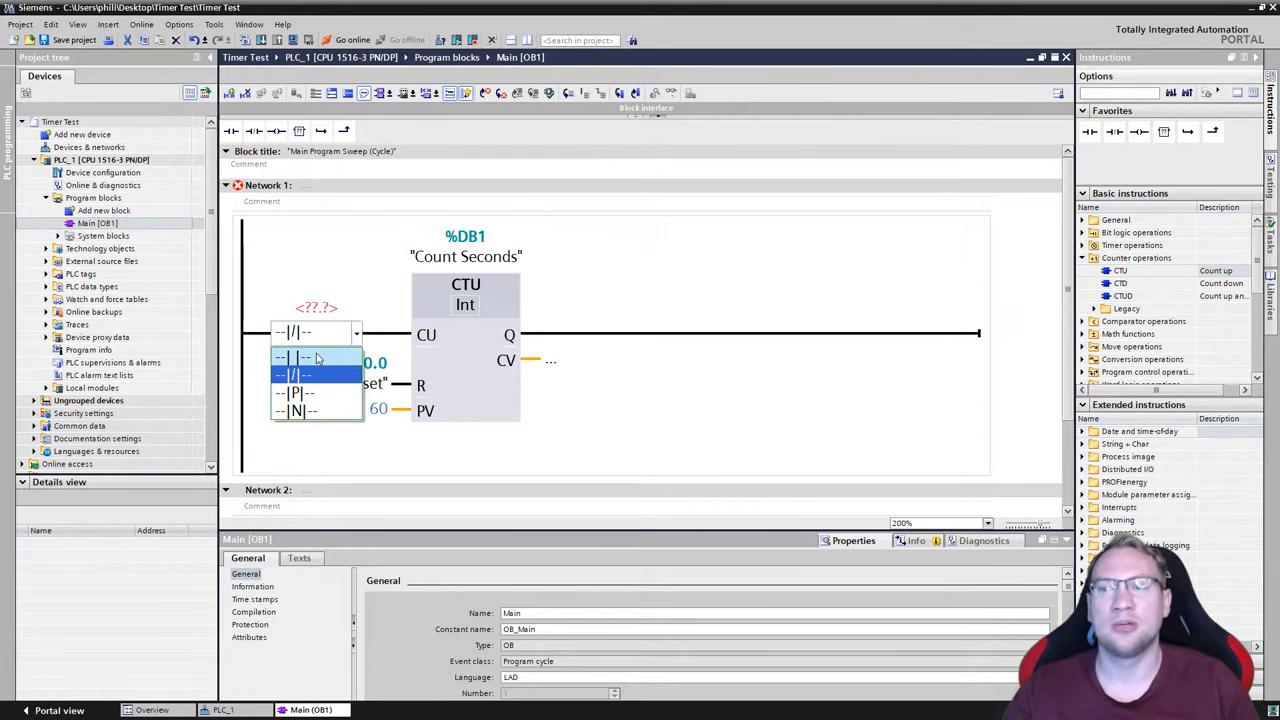
pyautogui.click(315, 358)
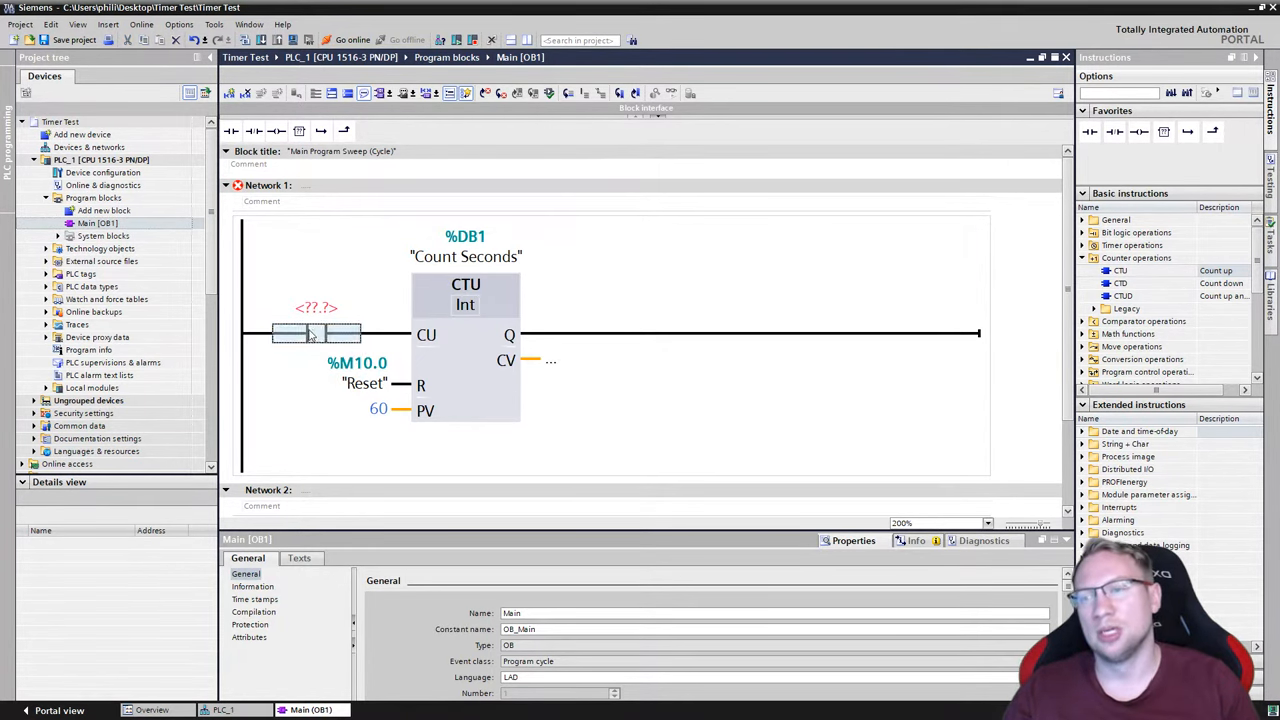
pyautogui.click(316, 308)
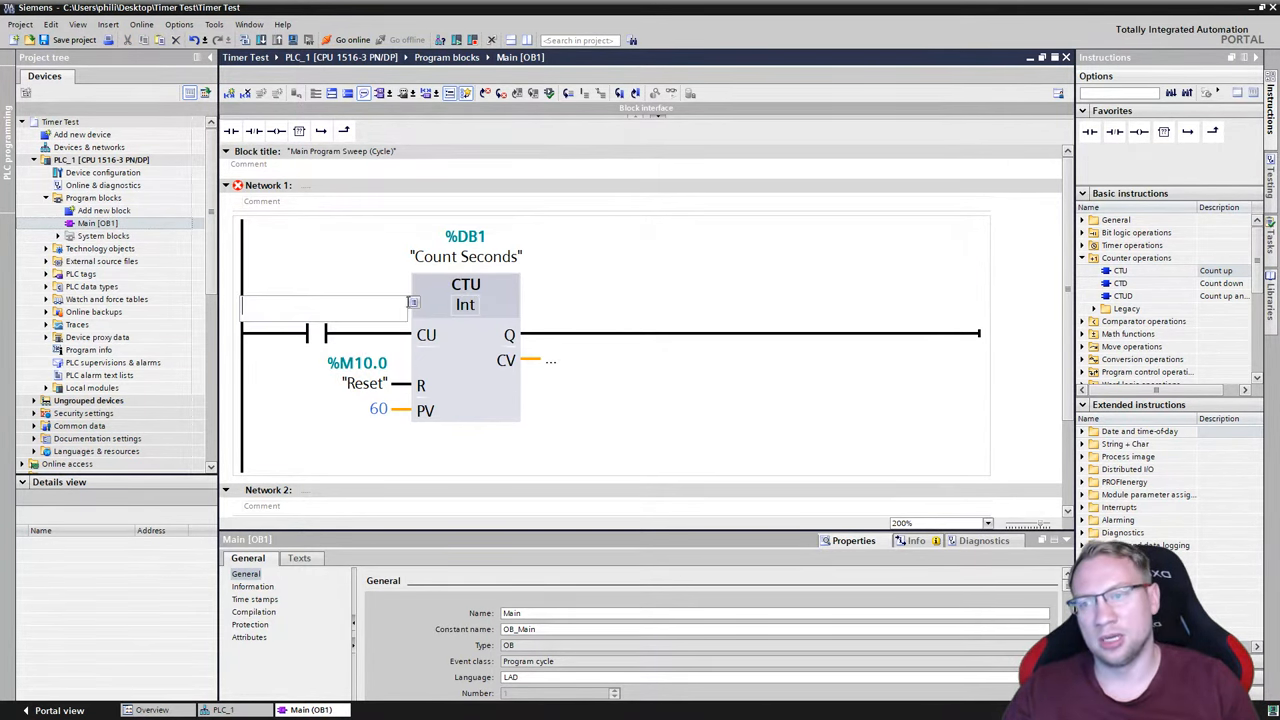
pyautogui.click(320, 305)
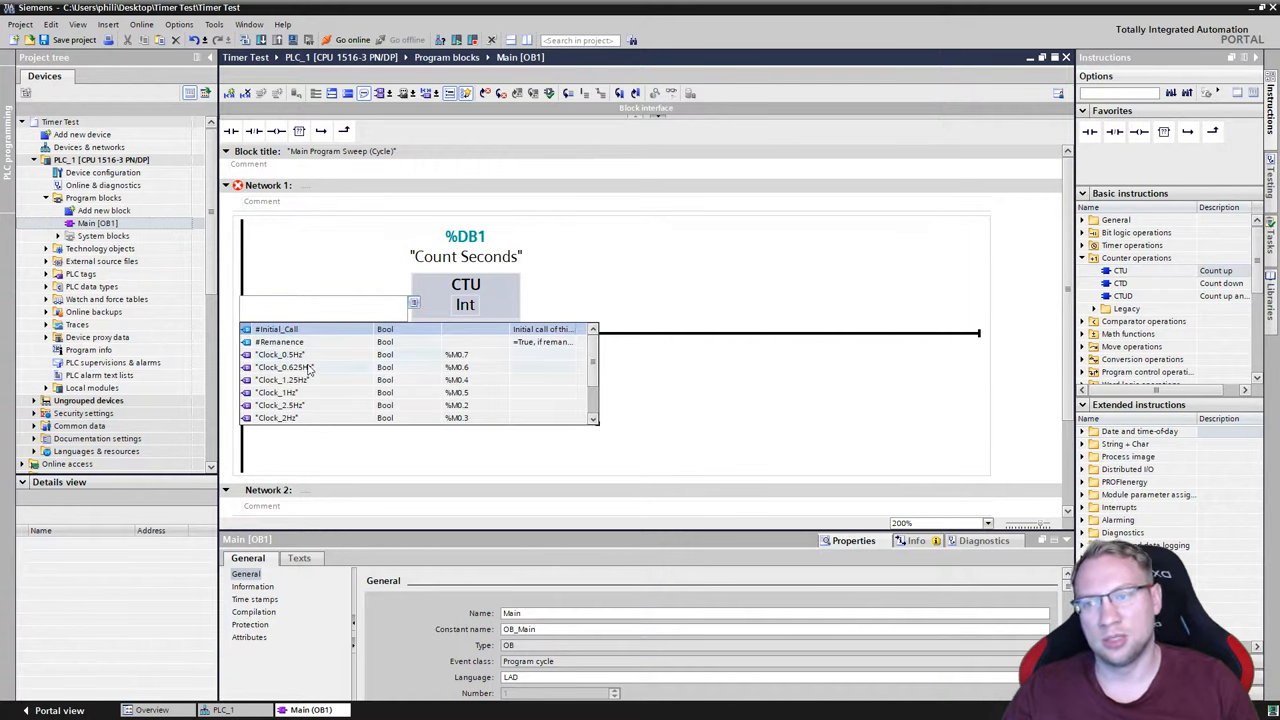
pyautogui.click(277, 392)
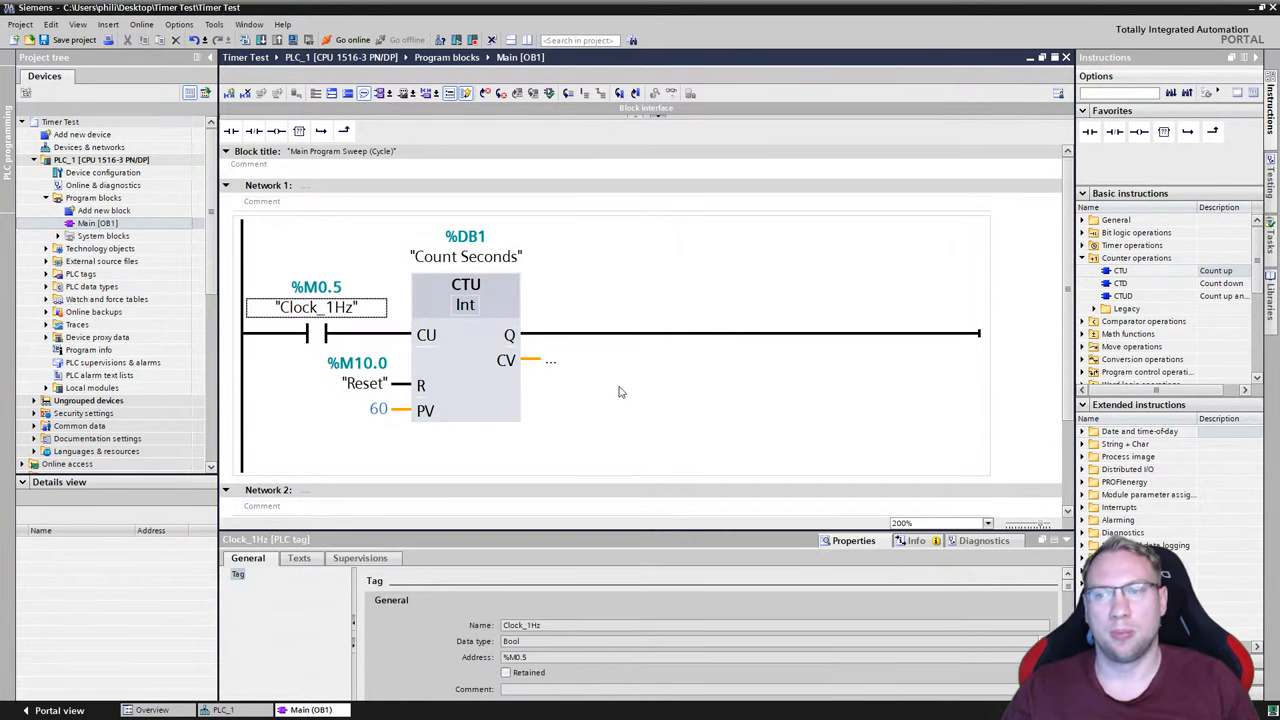
pyautogui.click(100, 159)
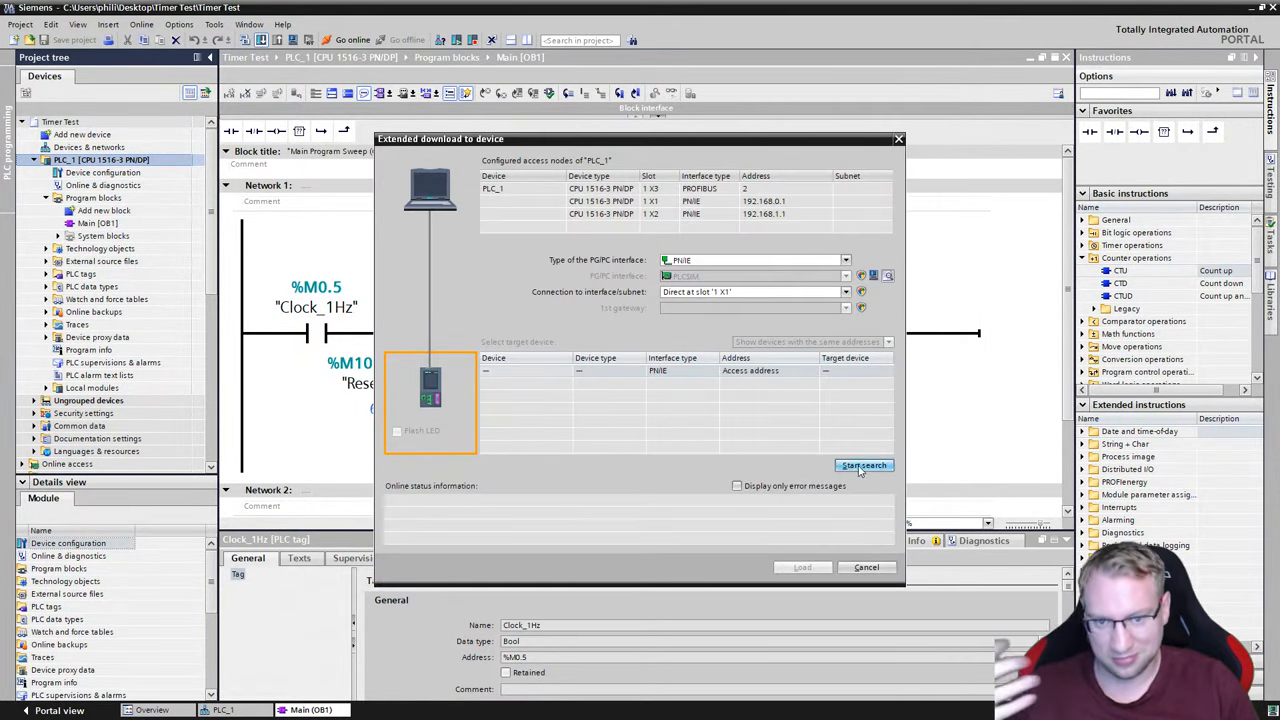
# Step: Find PLC_1 and download the program without synchronization, finishing the load
pyautogui.click(863, 464)
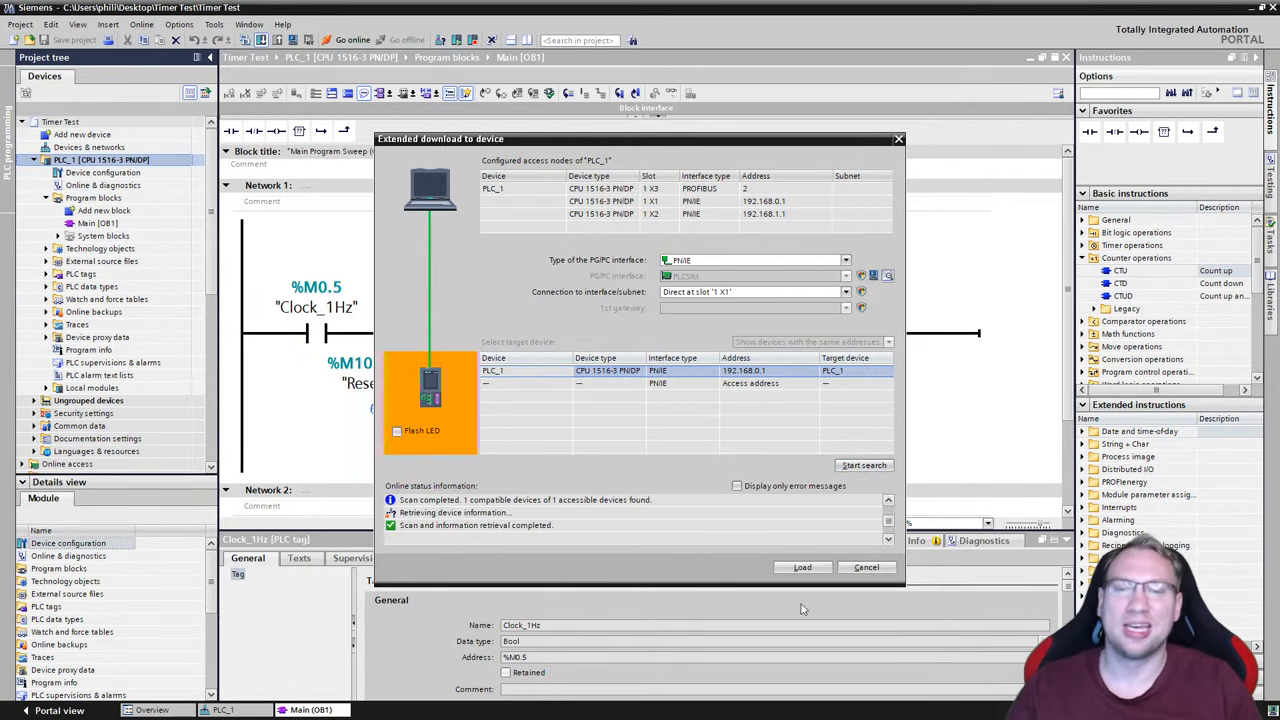
pyautogui.click(801, 567)
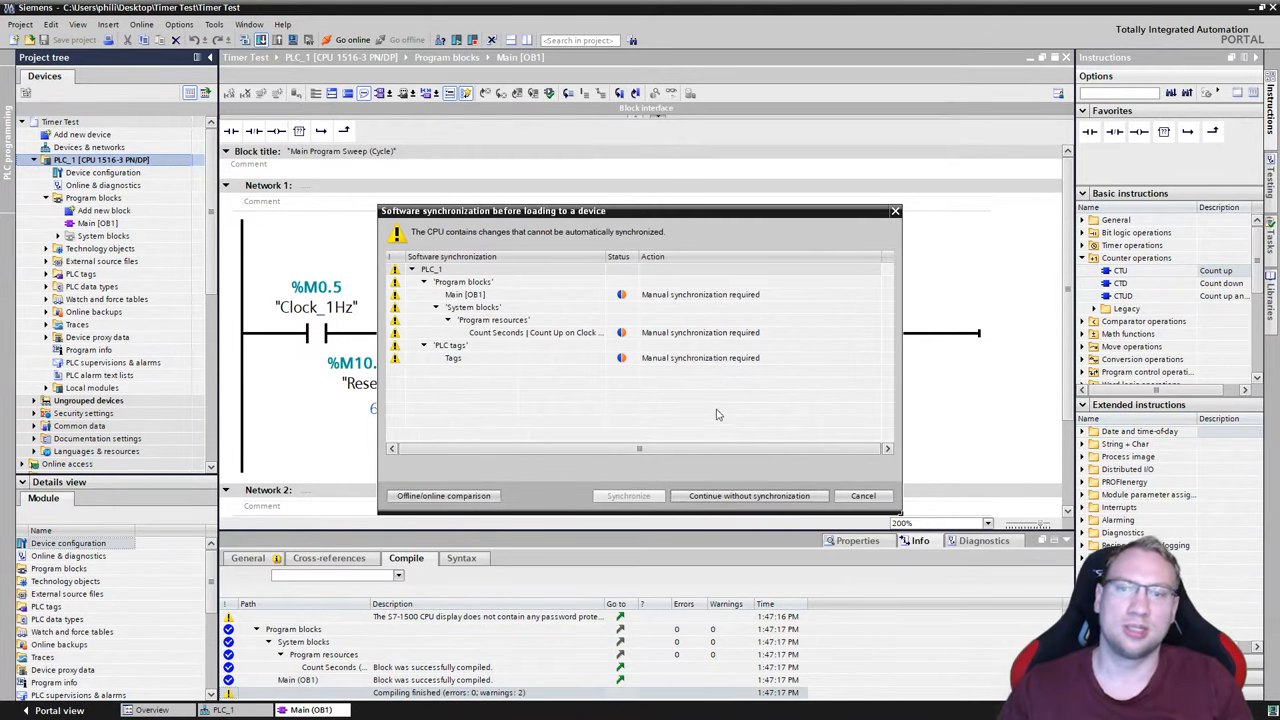
pyautogui.click(749, 495)
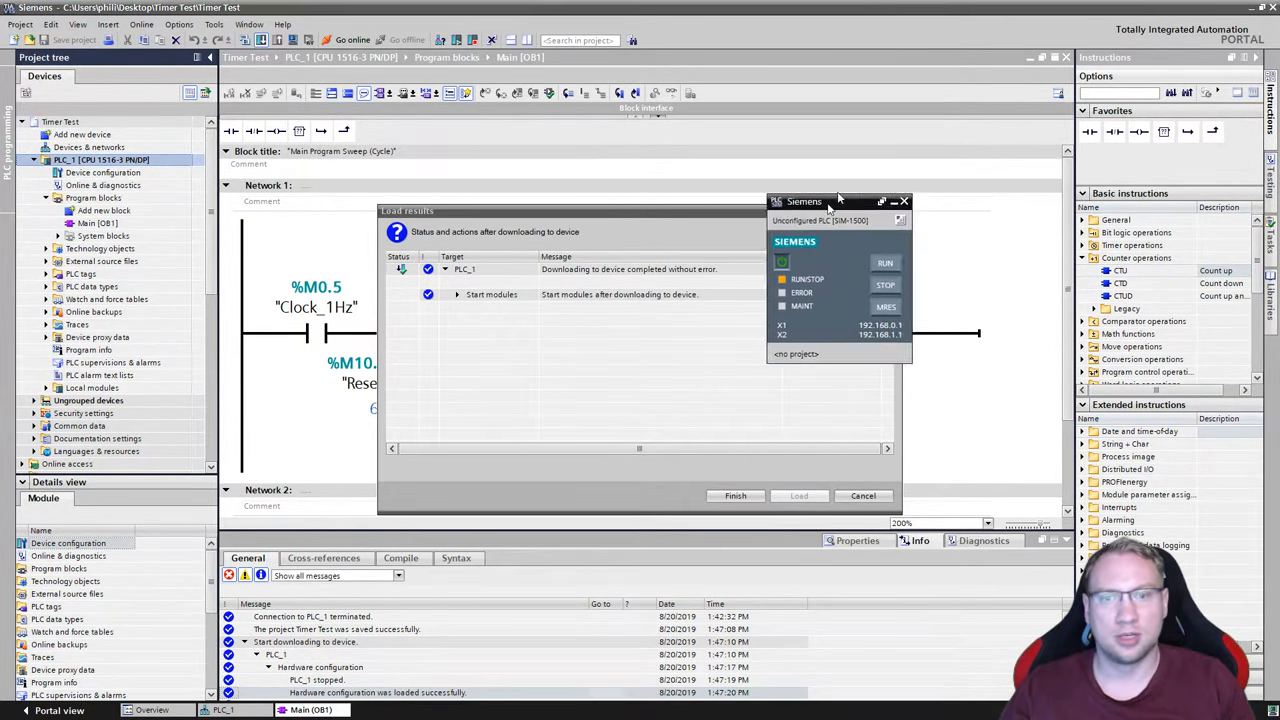
pyautogui.click(735, 495)
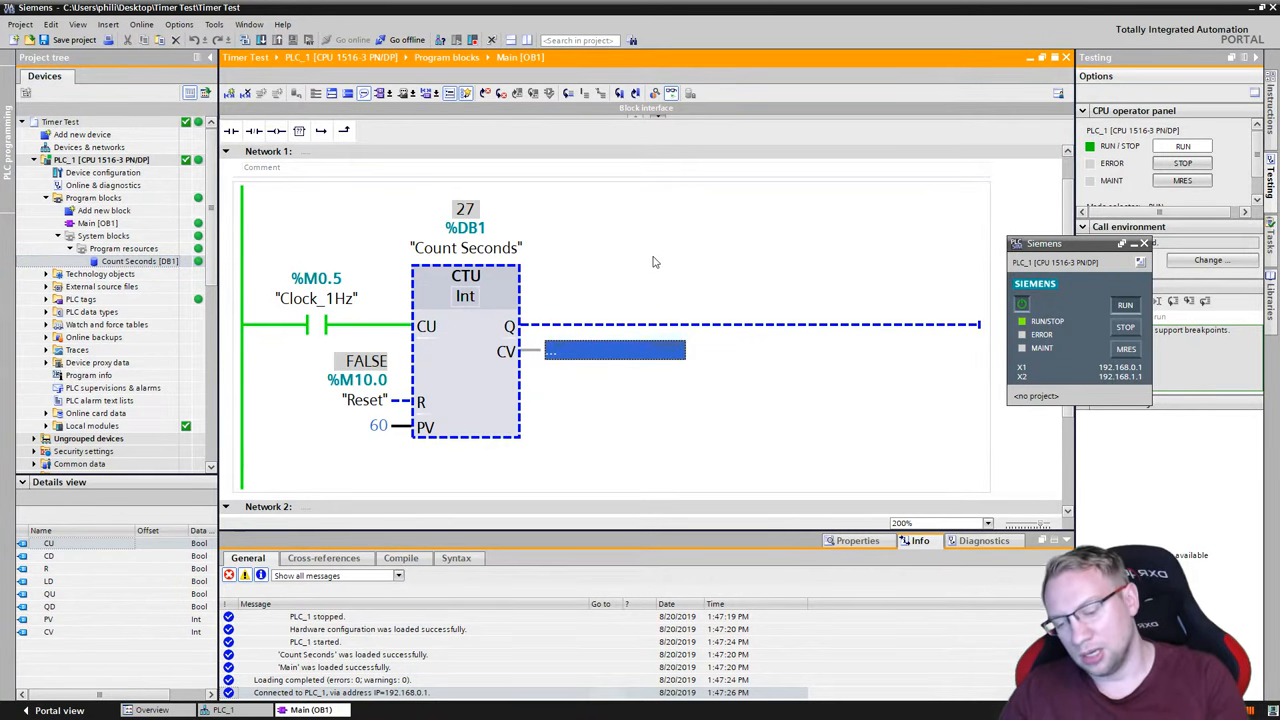
# Step: Tie the CV output to %MW50, rename Tag_1 to 'Seconds Gone By', and reload
pyautogui.write('Mw')
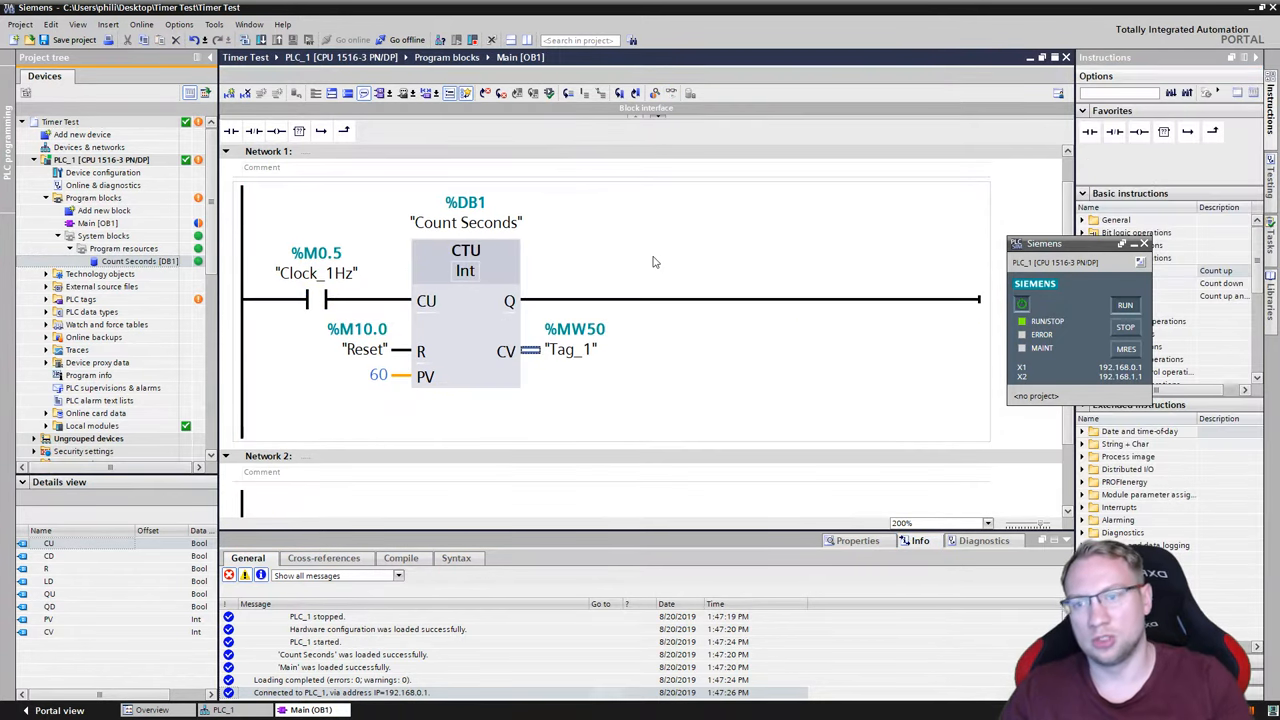
pyautogui.doubleClick(571, 349)
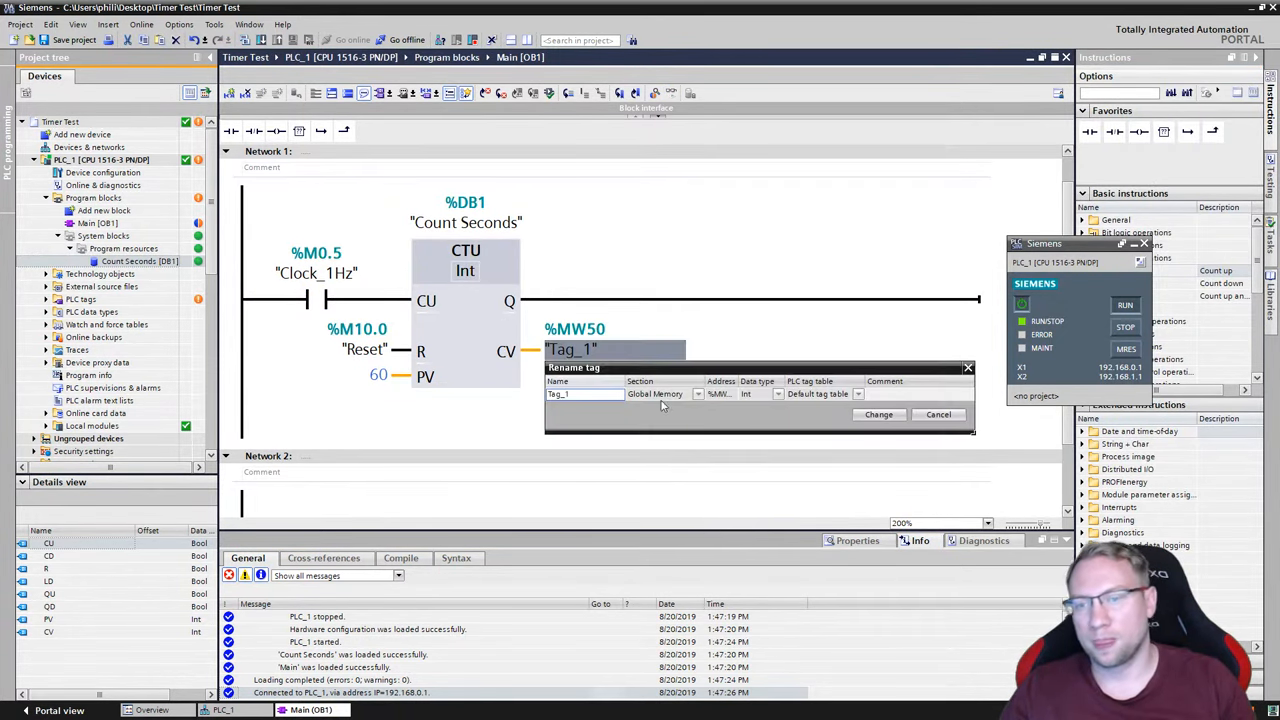
pyautogui.doubleClick(558, 393)
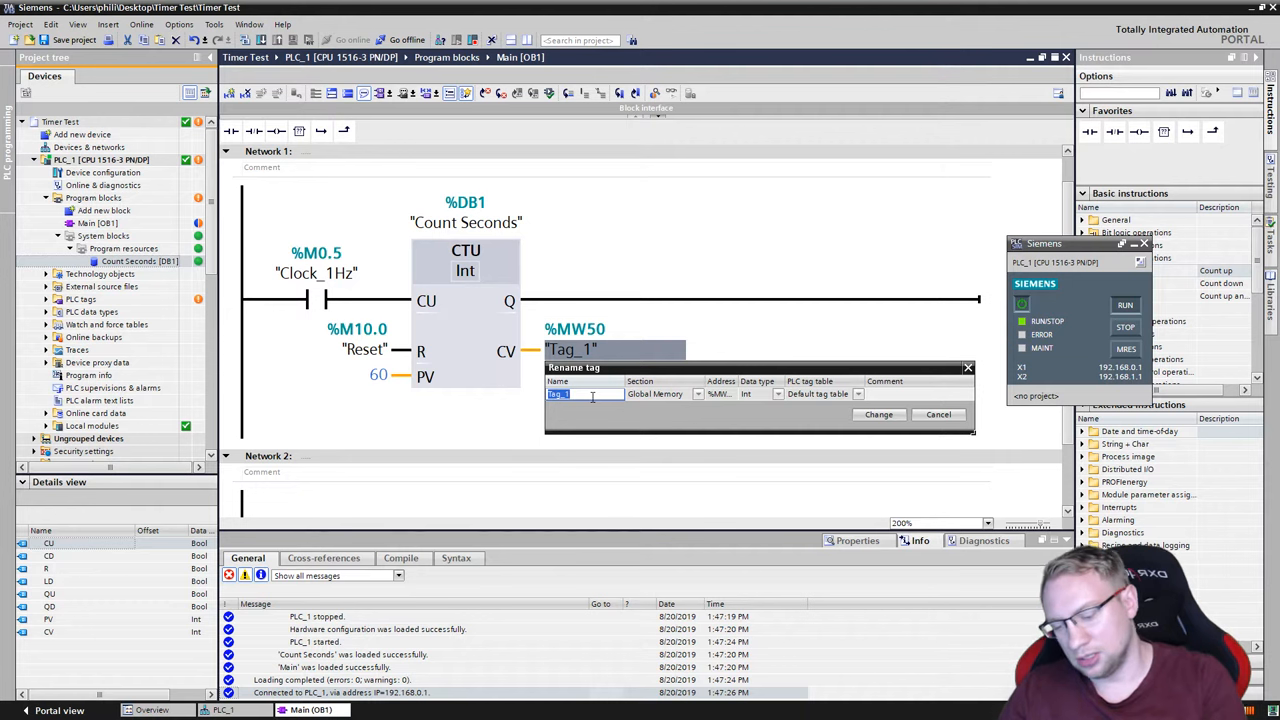
pyautogui.write('Second')
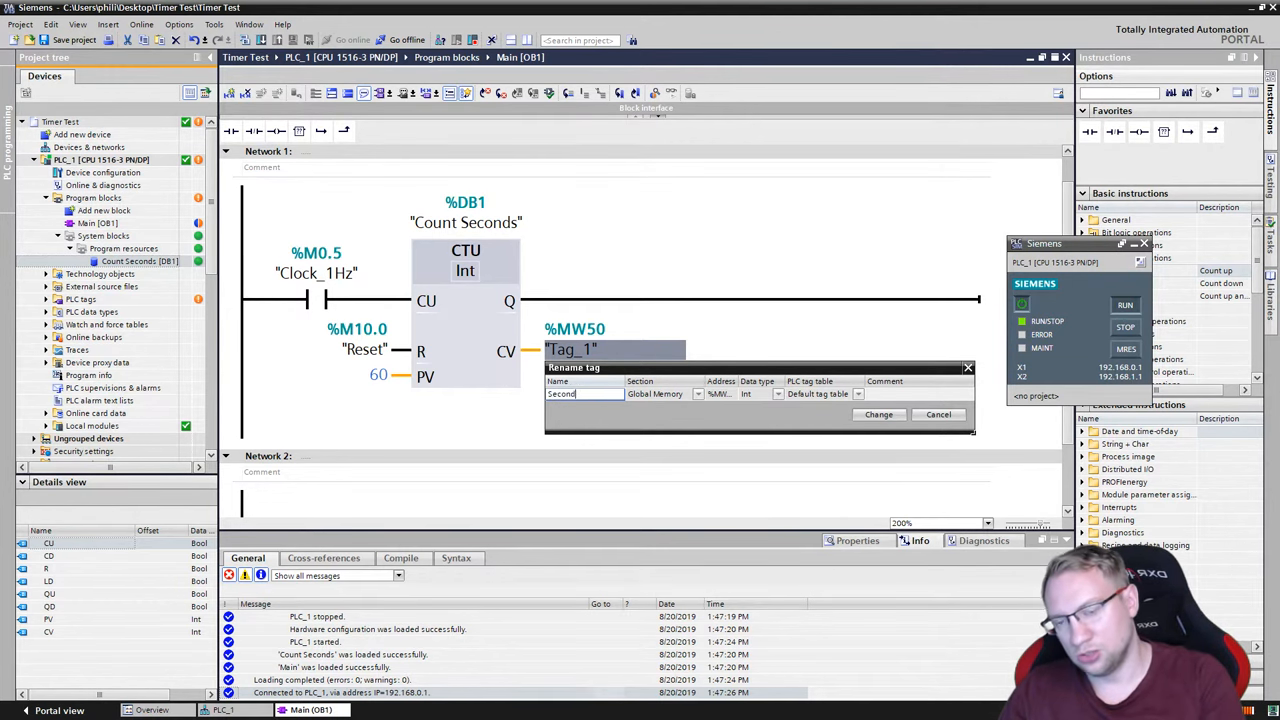
pyautogui.write('Seconds Gone By')
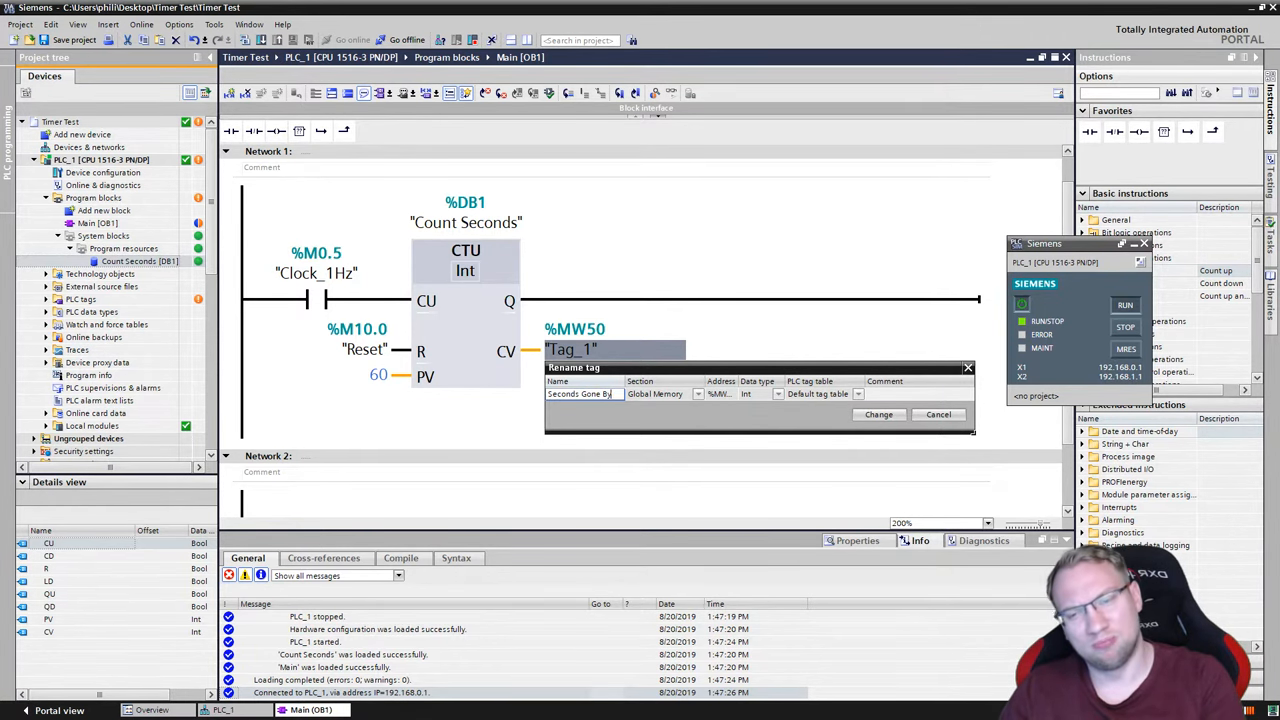
pyautogui.click(878, 414)
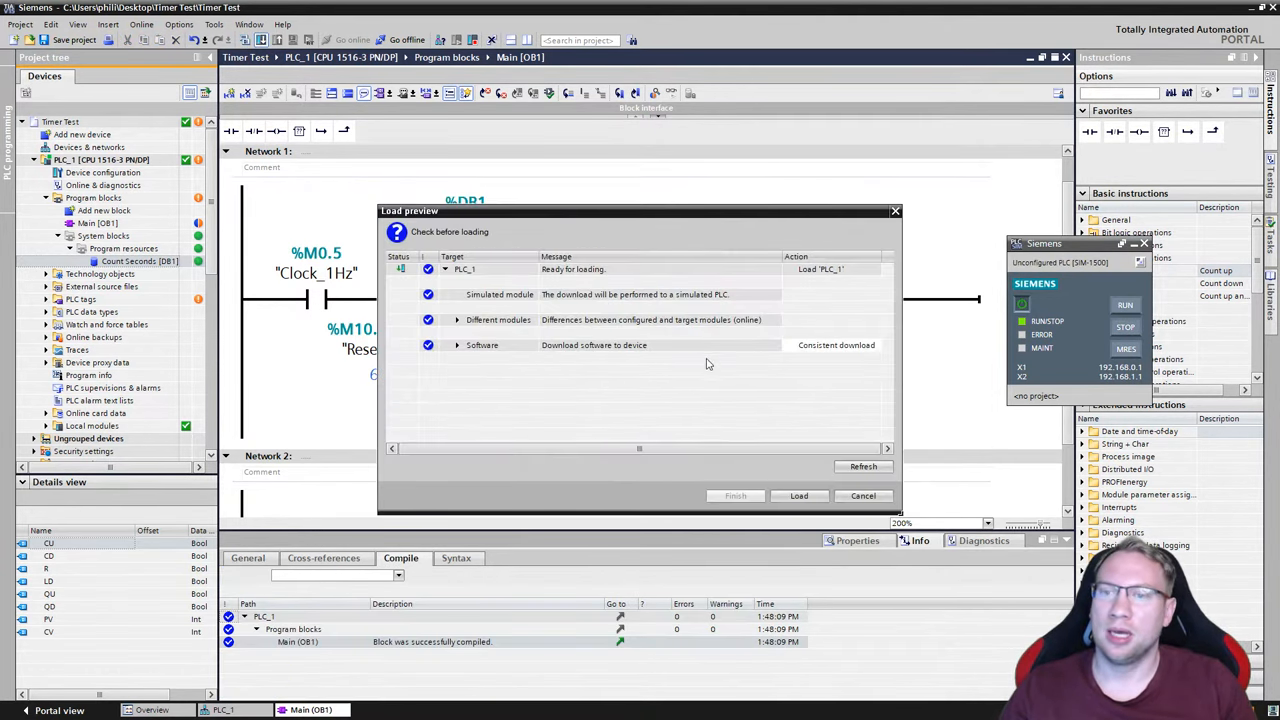
pyautogui.click(798, 495)
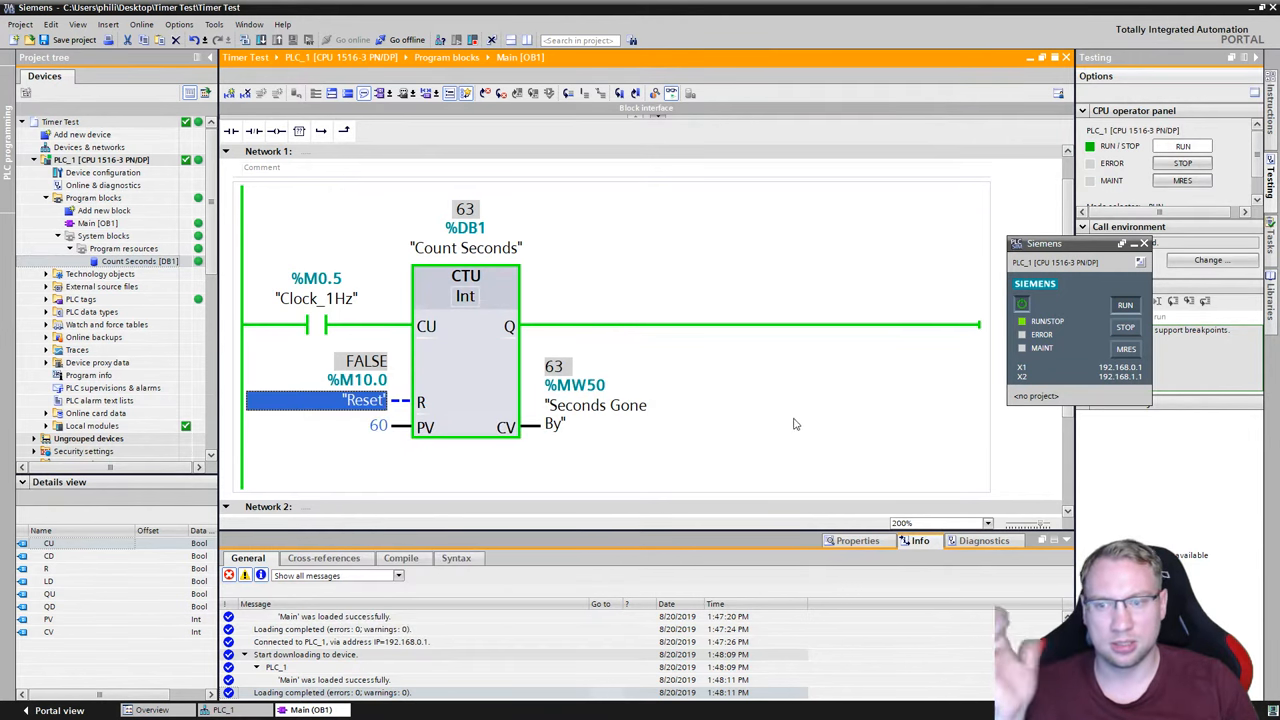
# Step: Copy Network 1's counter into Network 2, driven by Clock_5Hz (%M0.1)
pyautogui.rightClick(364, 400)
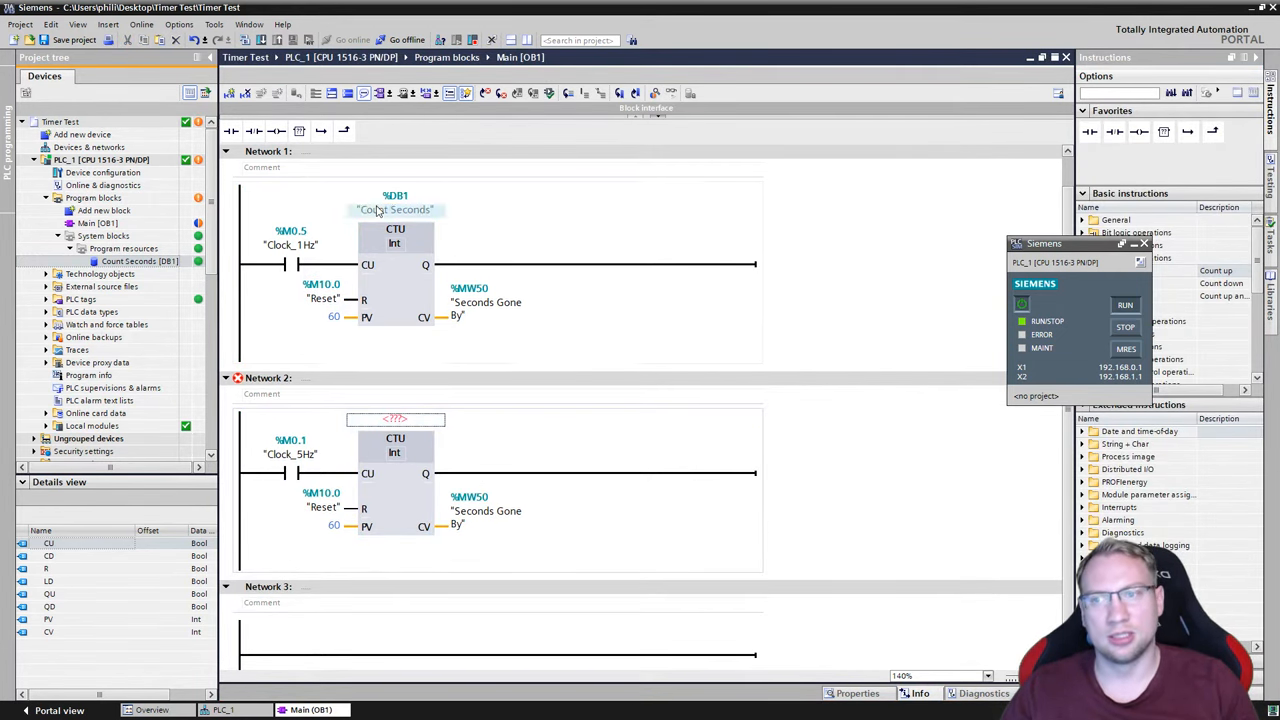
# Step: Create instance data block %DB2 'Count with 5Hz' for Network 2's counter
pyautogui.click(395, 209)
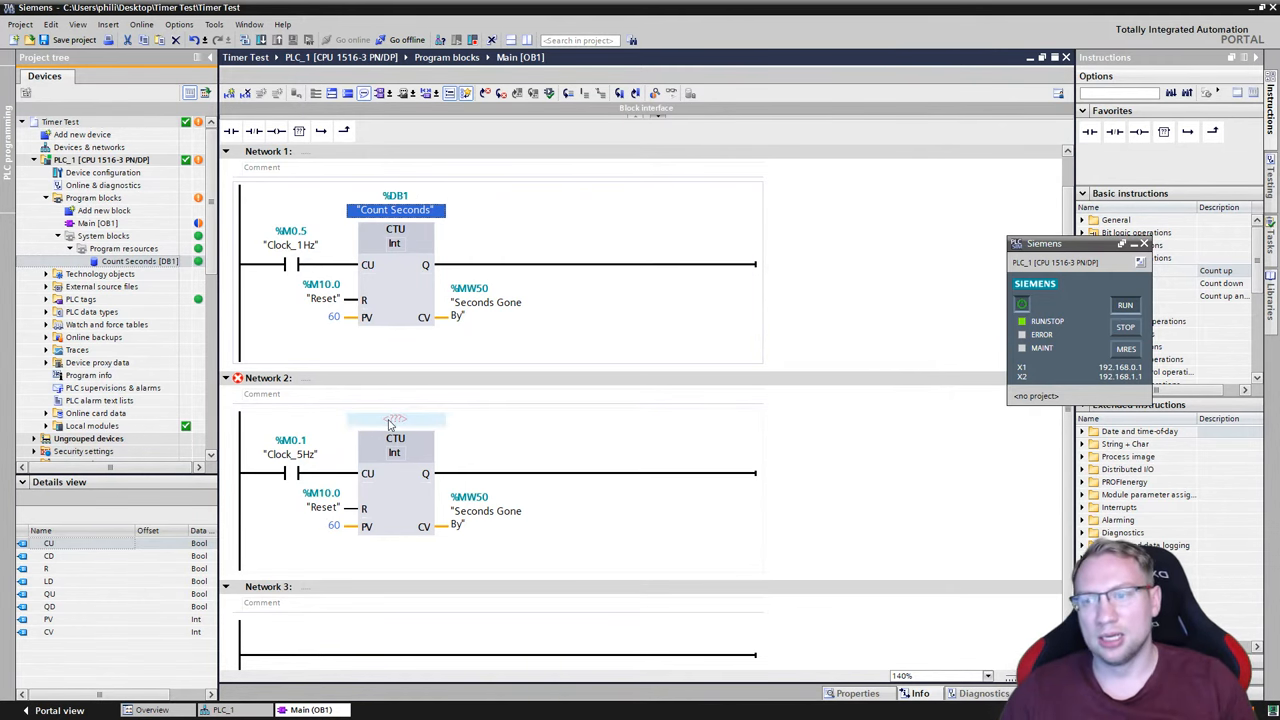
pyautogui.write('Count with 5Hz"')
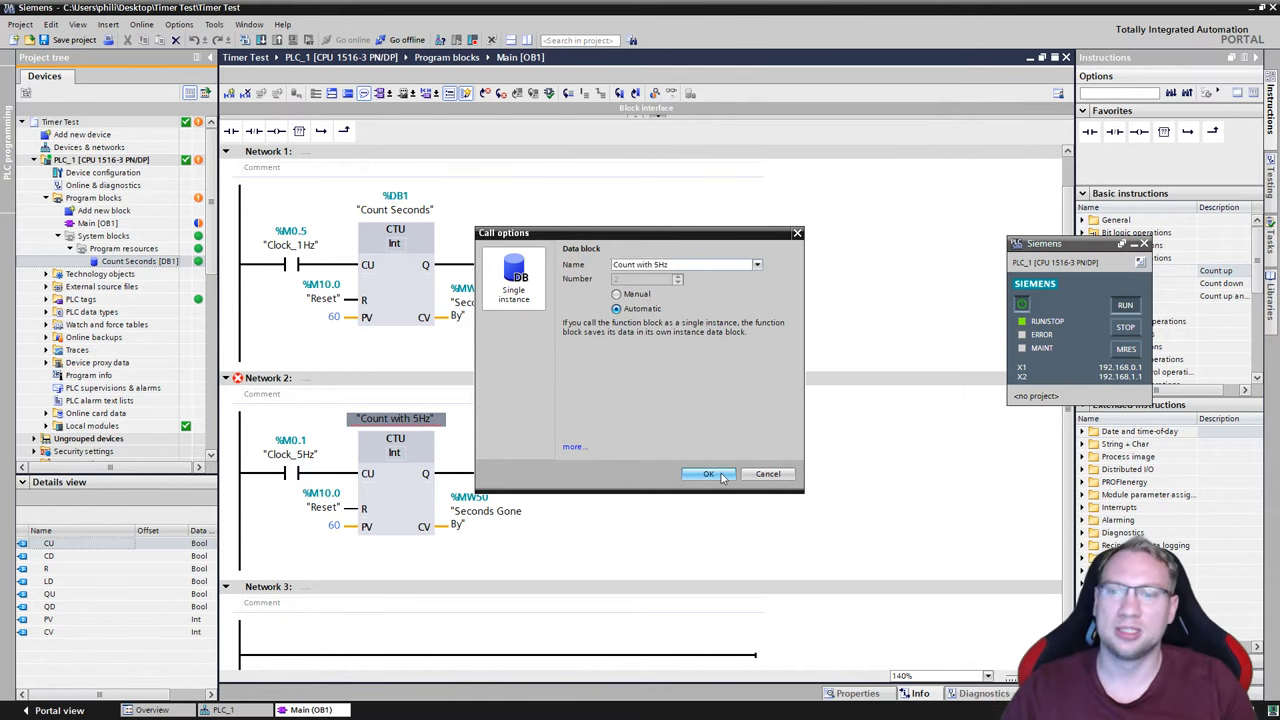
pyautogui.click(708, 474)
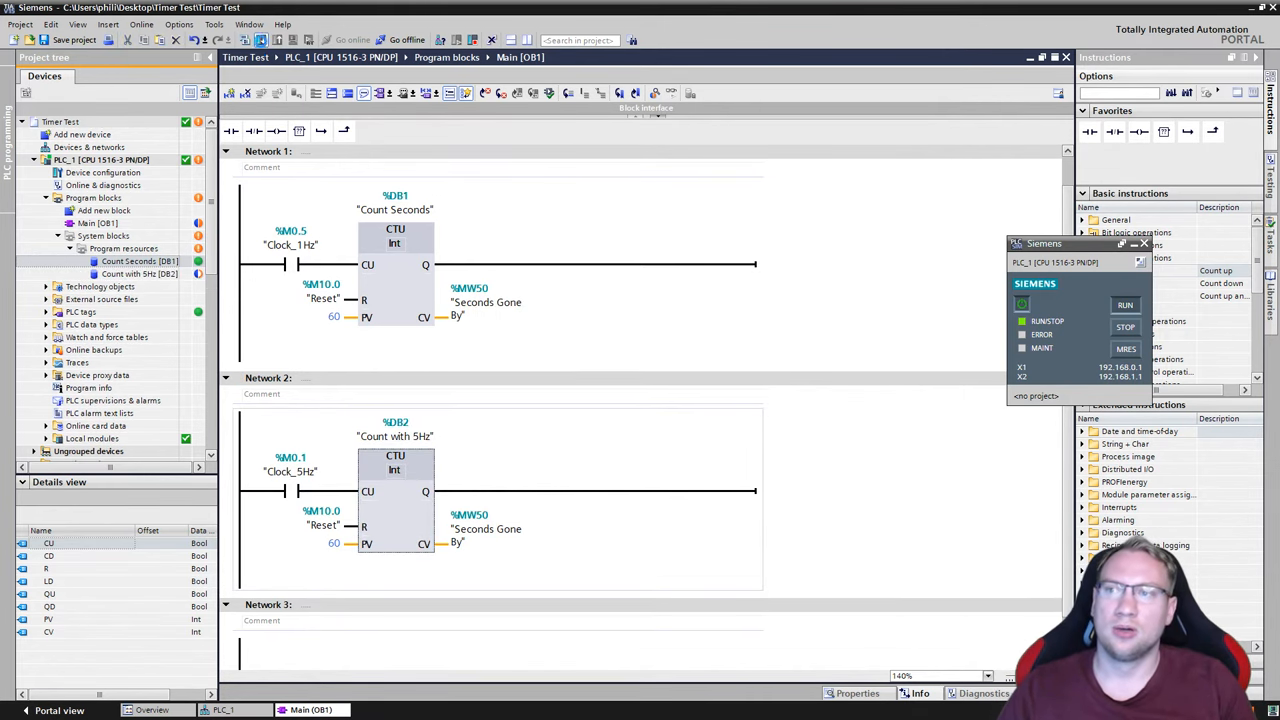